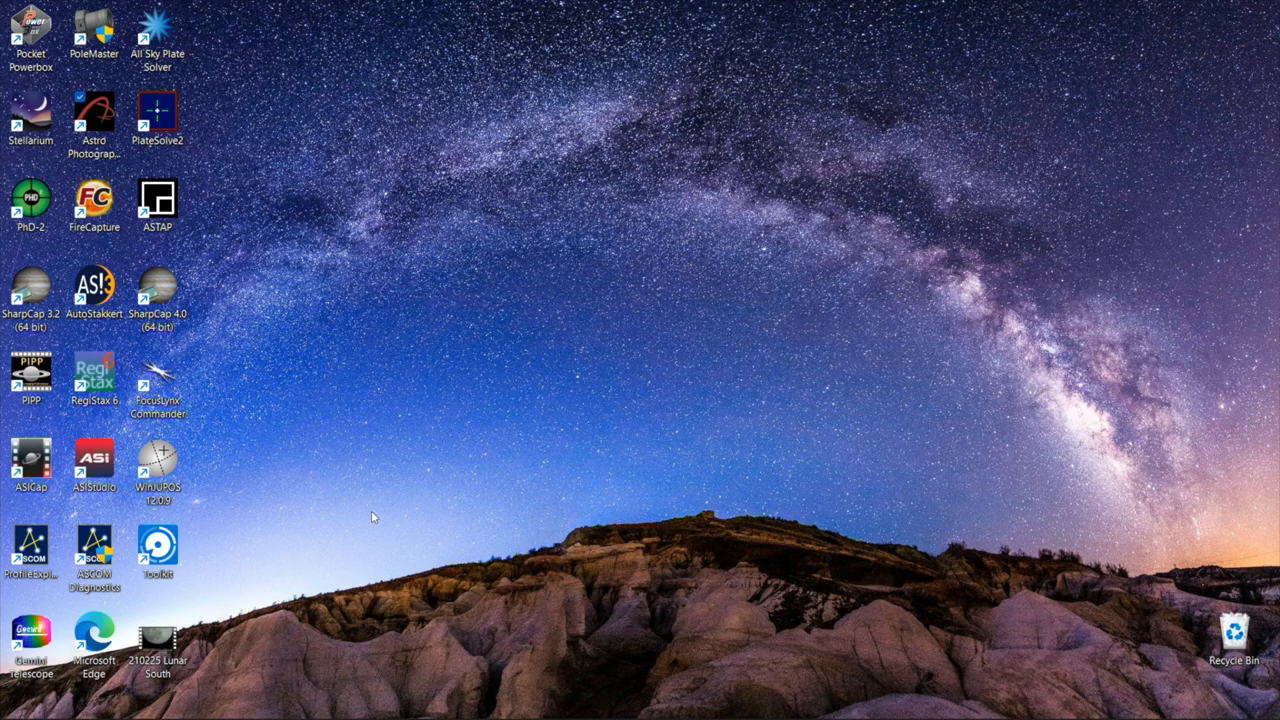
mouse_move(210, 400)
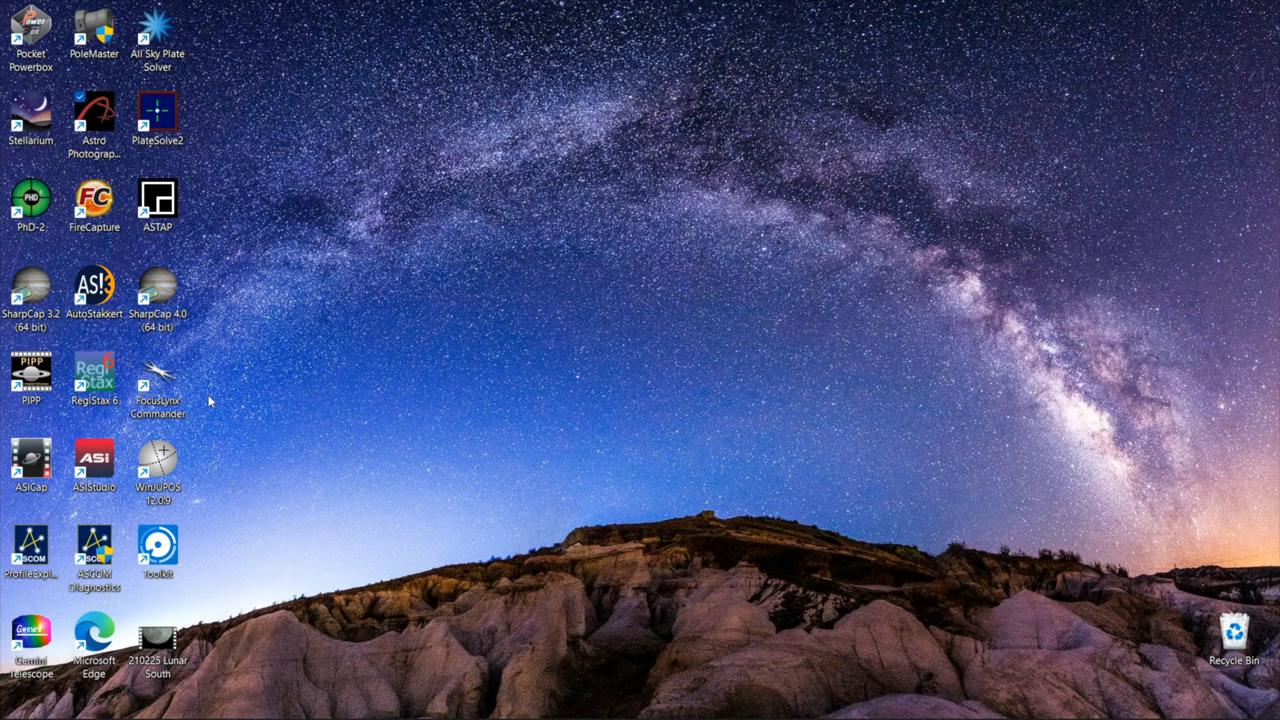
mouse_move(217, 418)
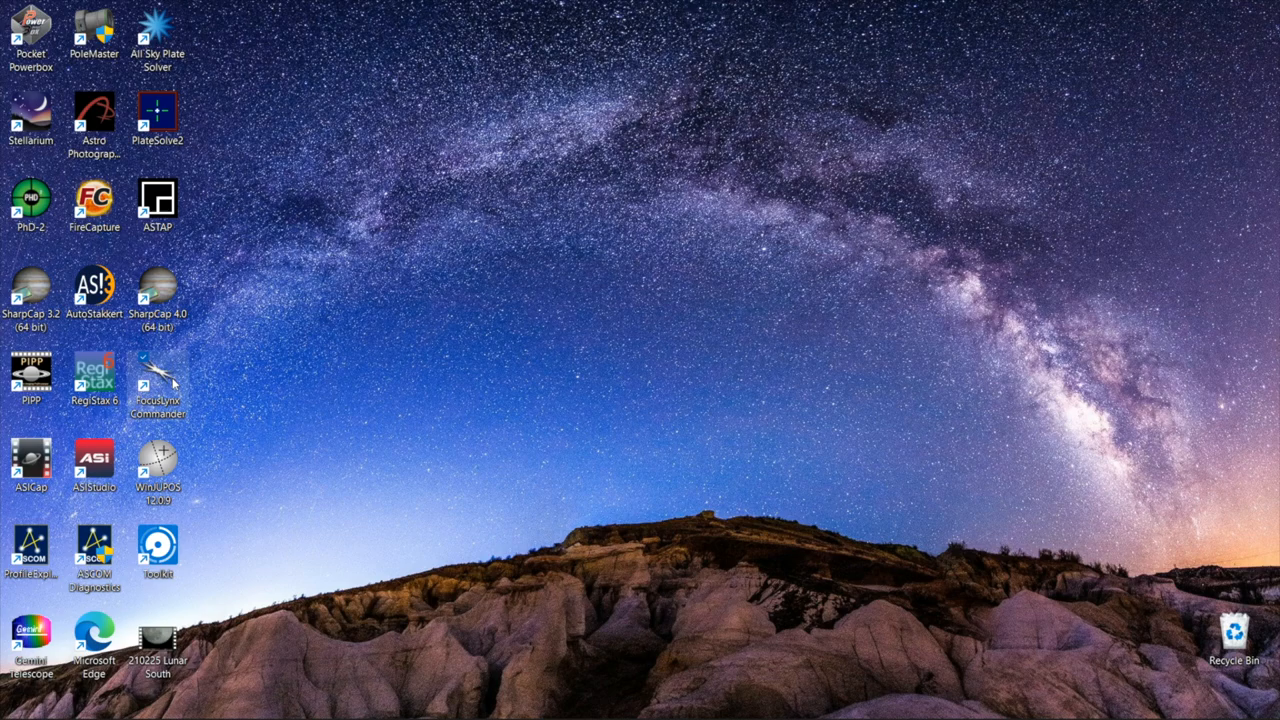
Launch FocusLynx Commander and bring up its focuser driver setup showing Serial COM6
double_click(157, 380)
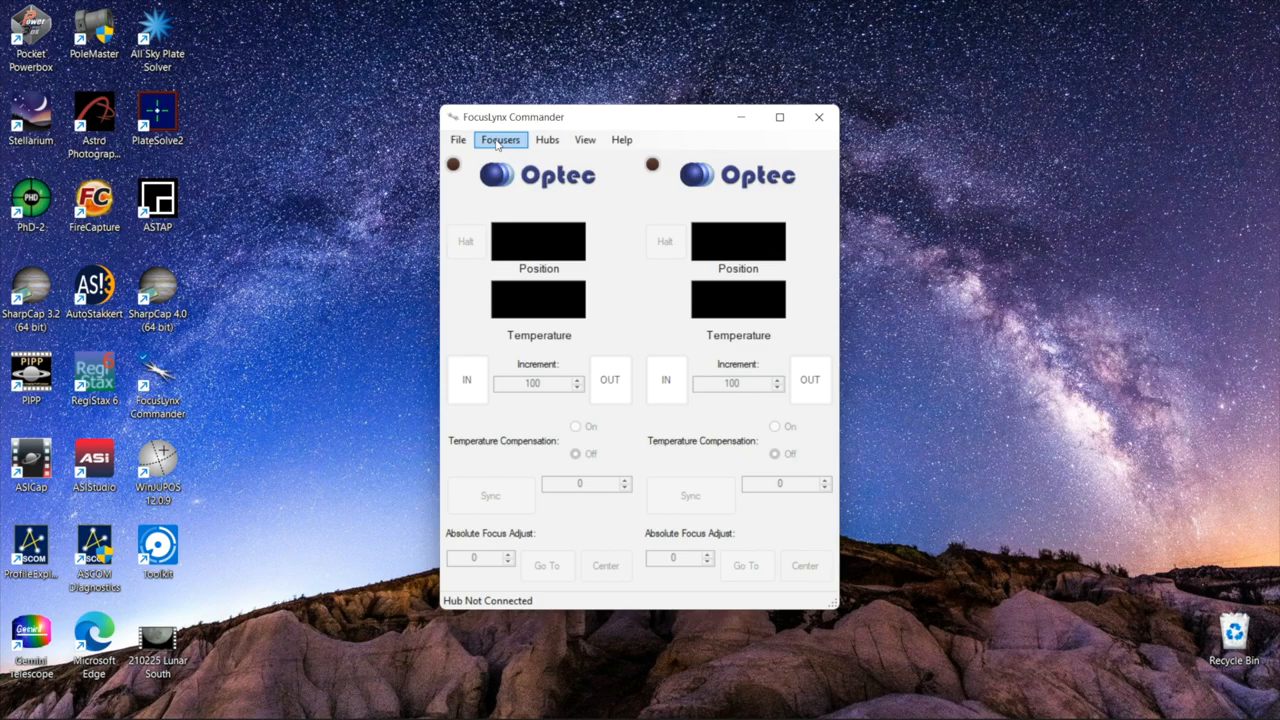
left_click(499, 139)
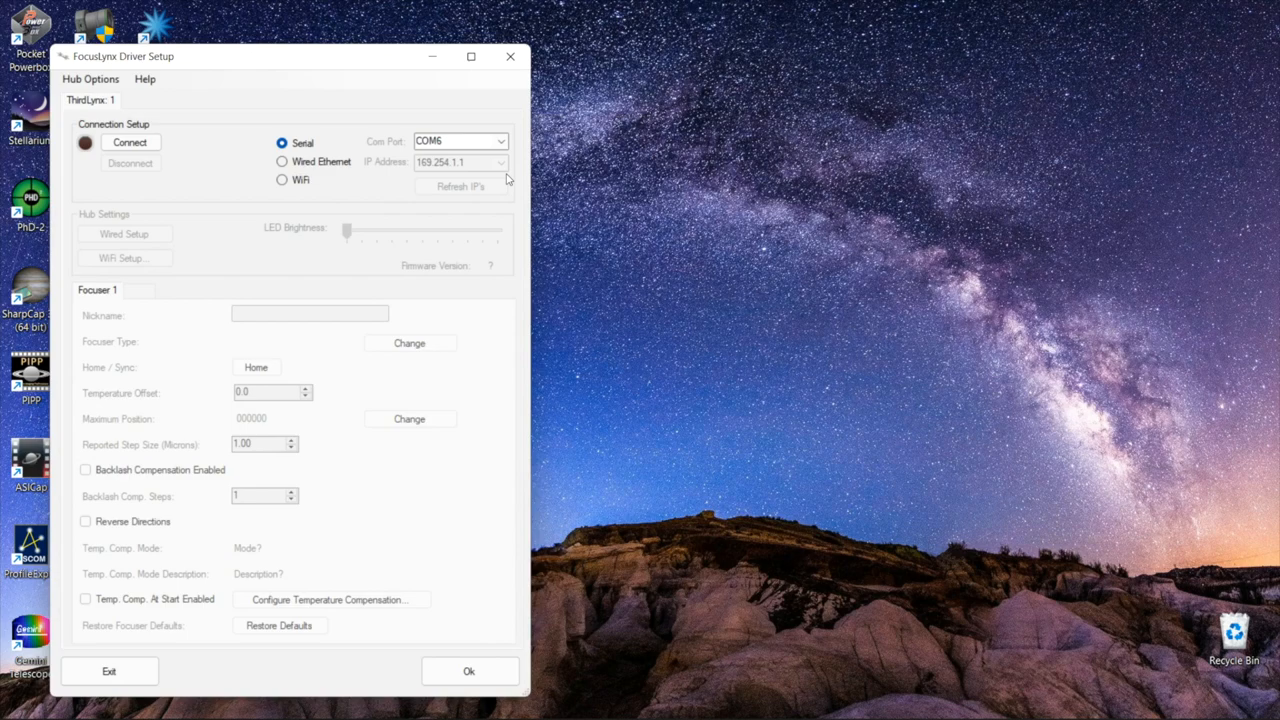
mouse_move(343, 143)
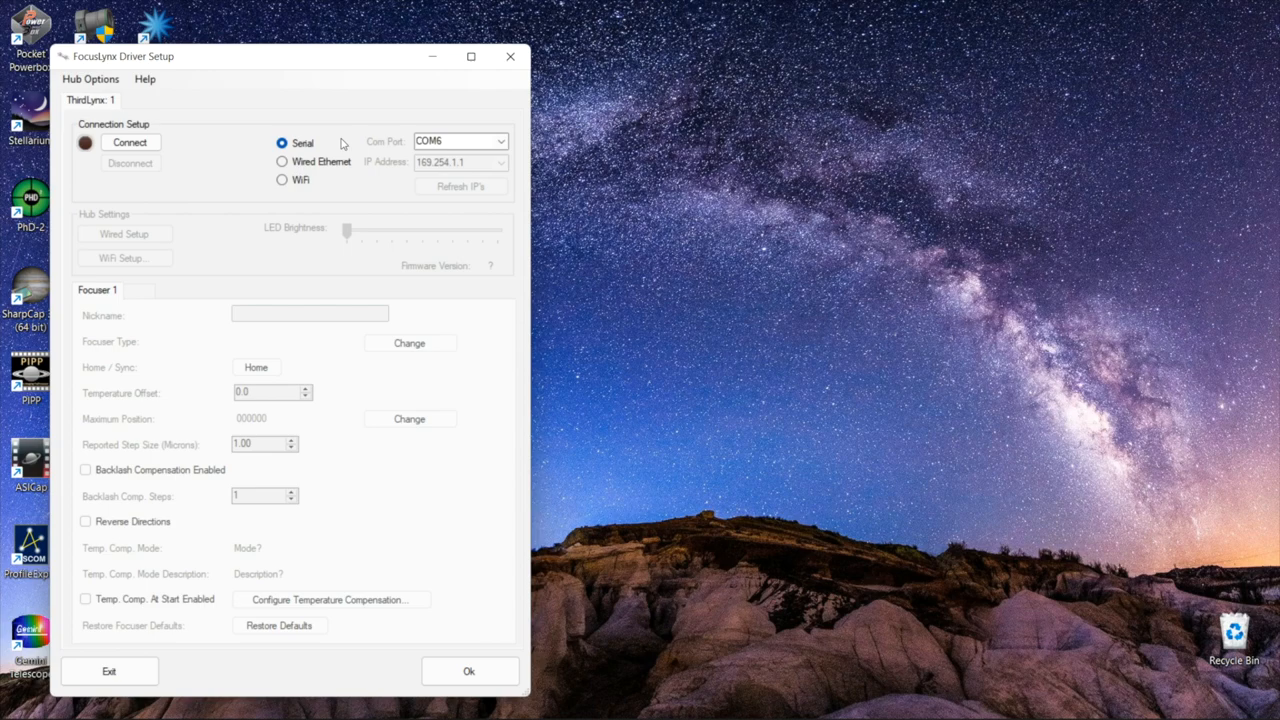
mouse_move(424, 155)
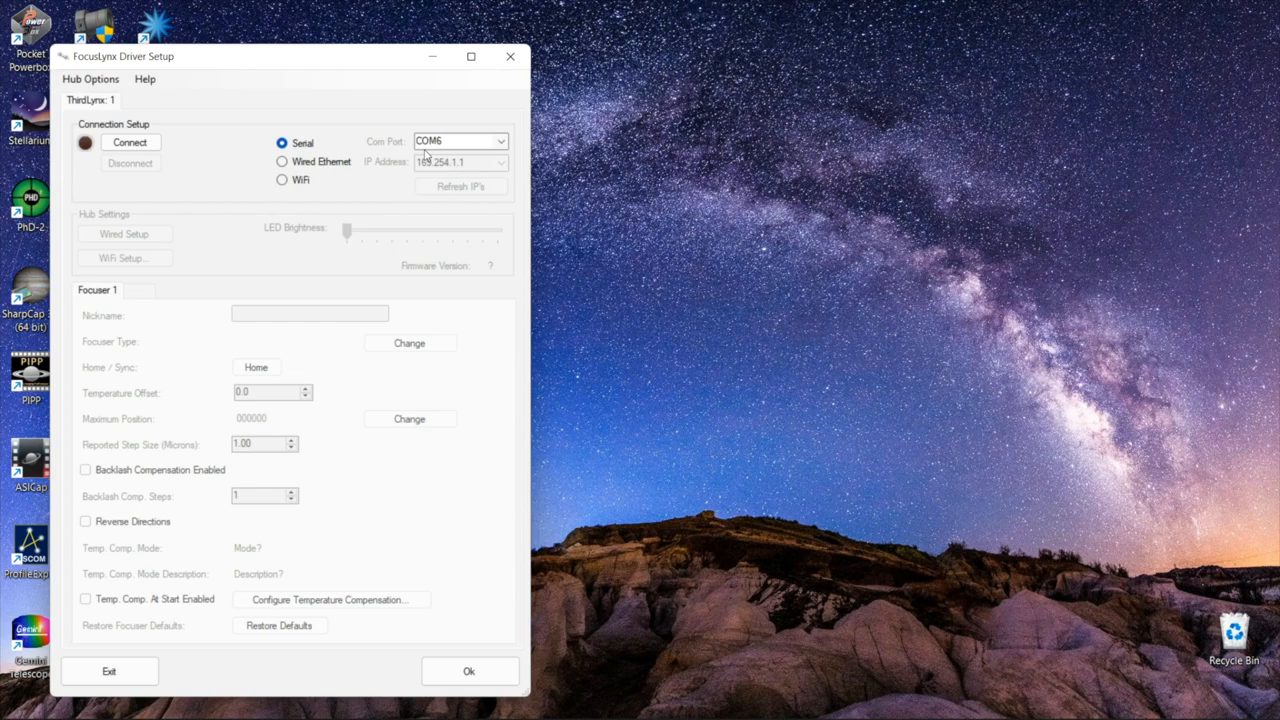
mouse_move(157, 404)
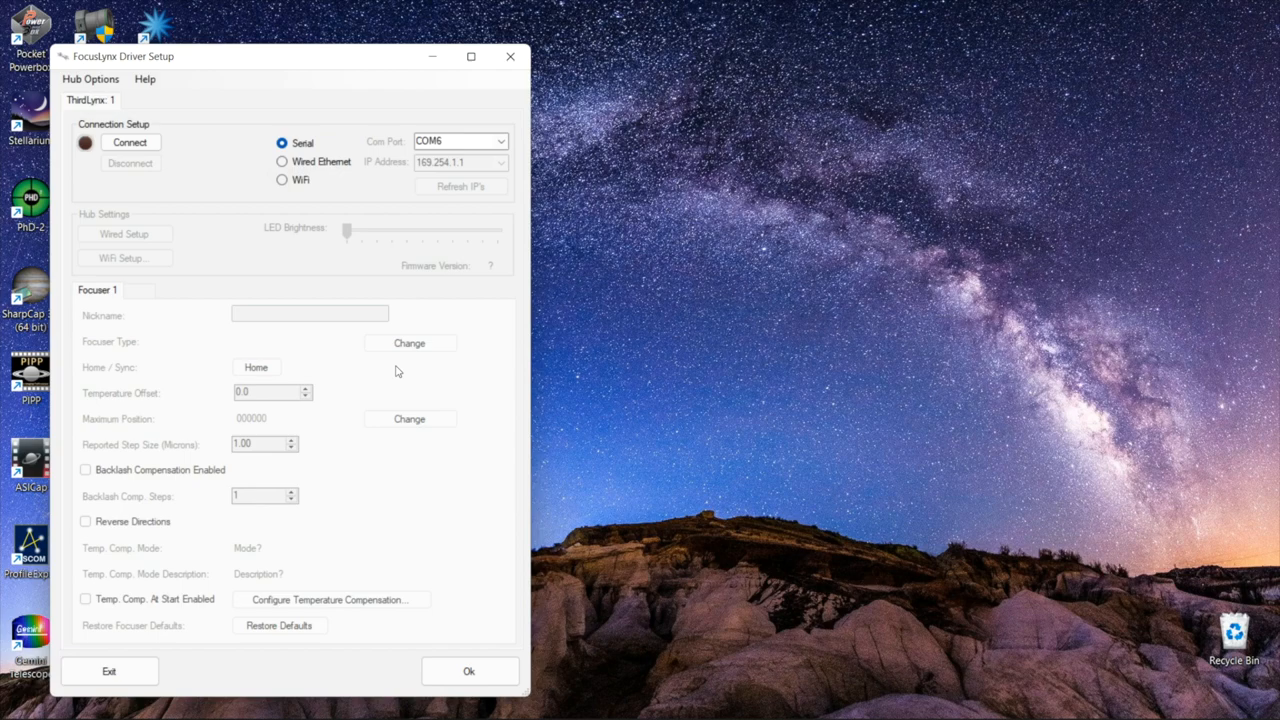
mouse_move(421, 445)
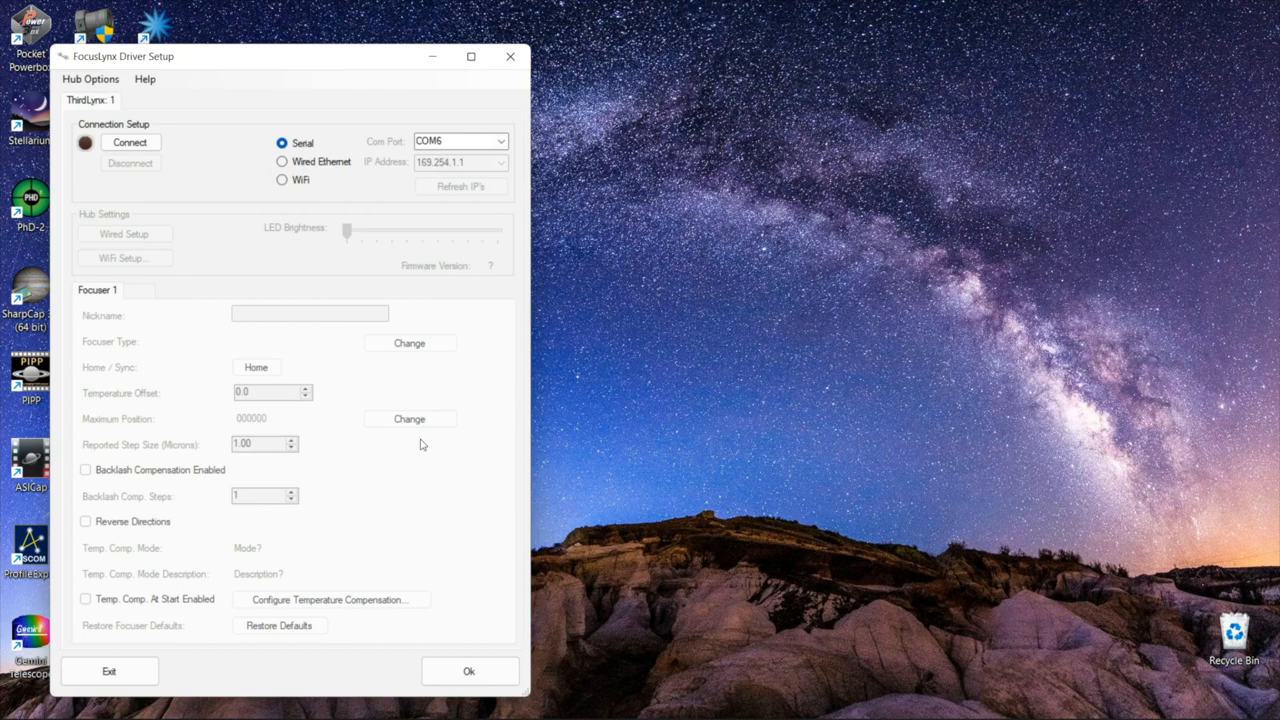
mouse_move(270, 531)
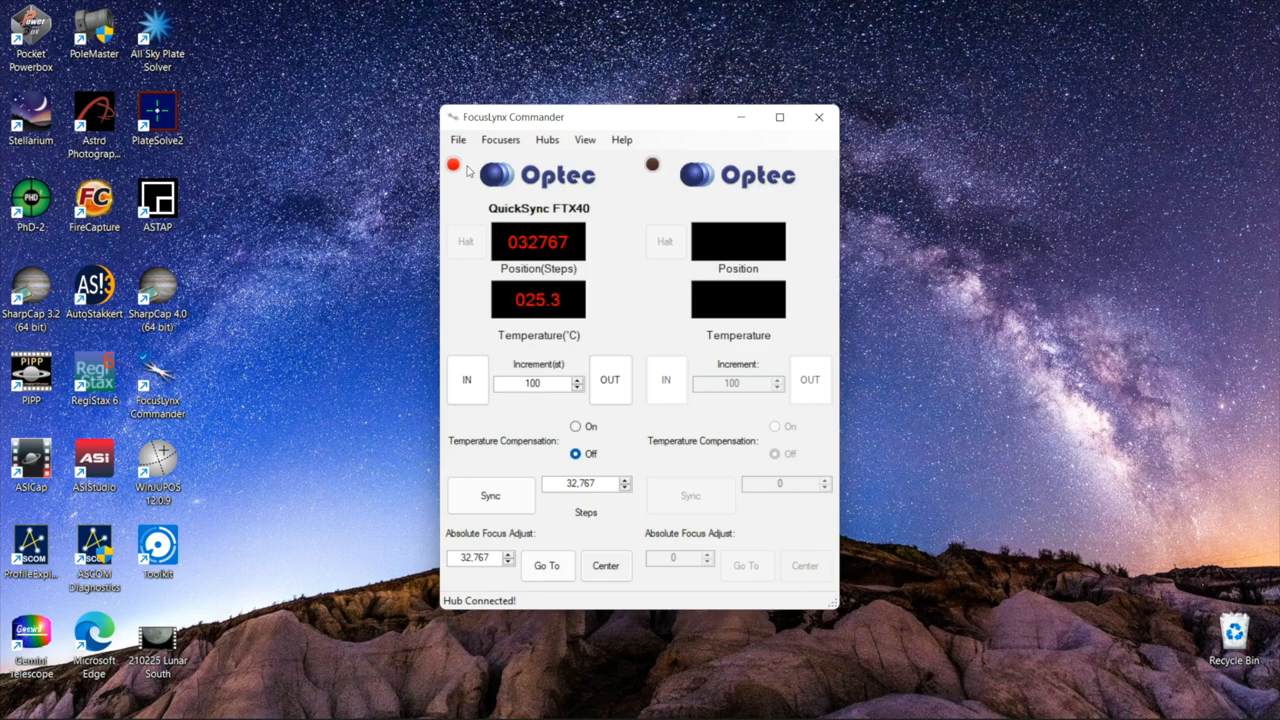
mouse_move(585, 228)
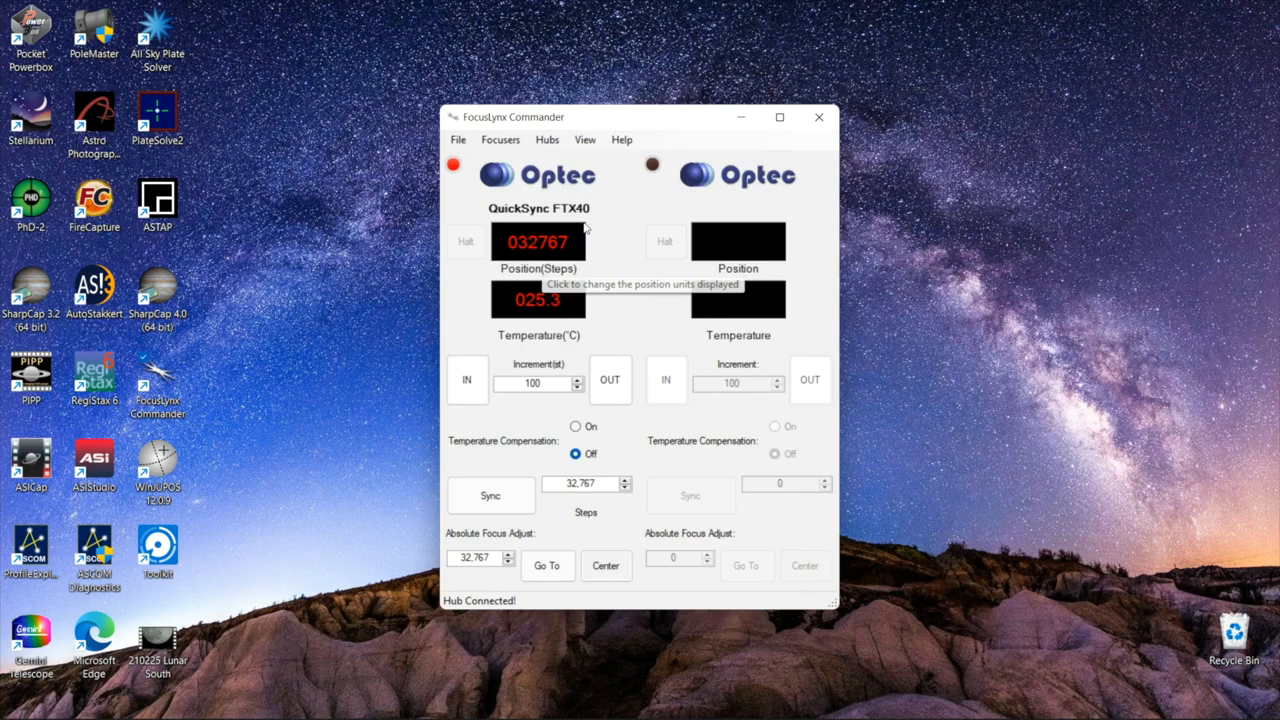
mouse_move(587, 291)
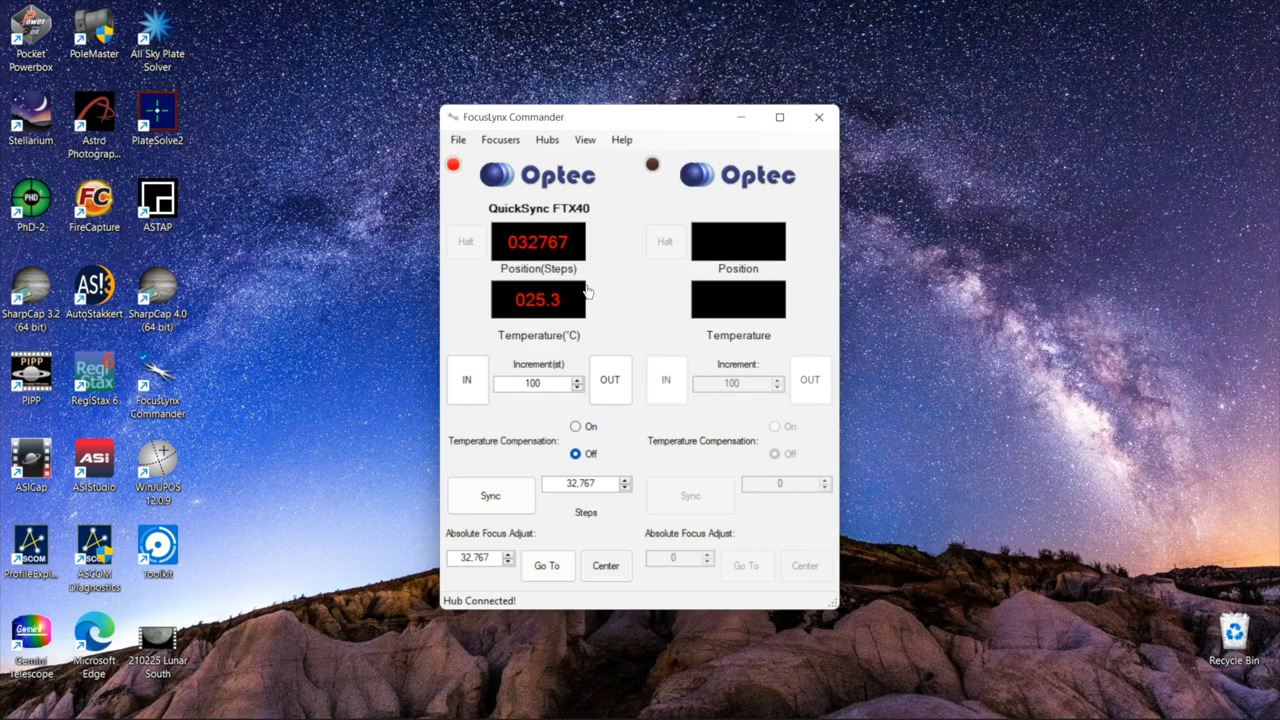
mouse_move(463, 315)
type("0")
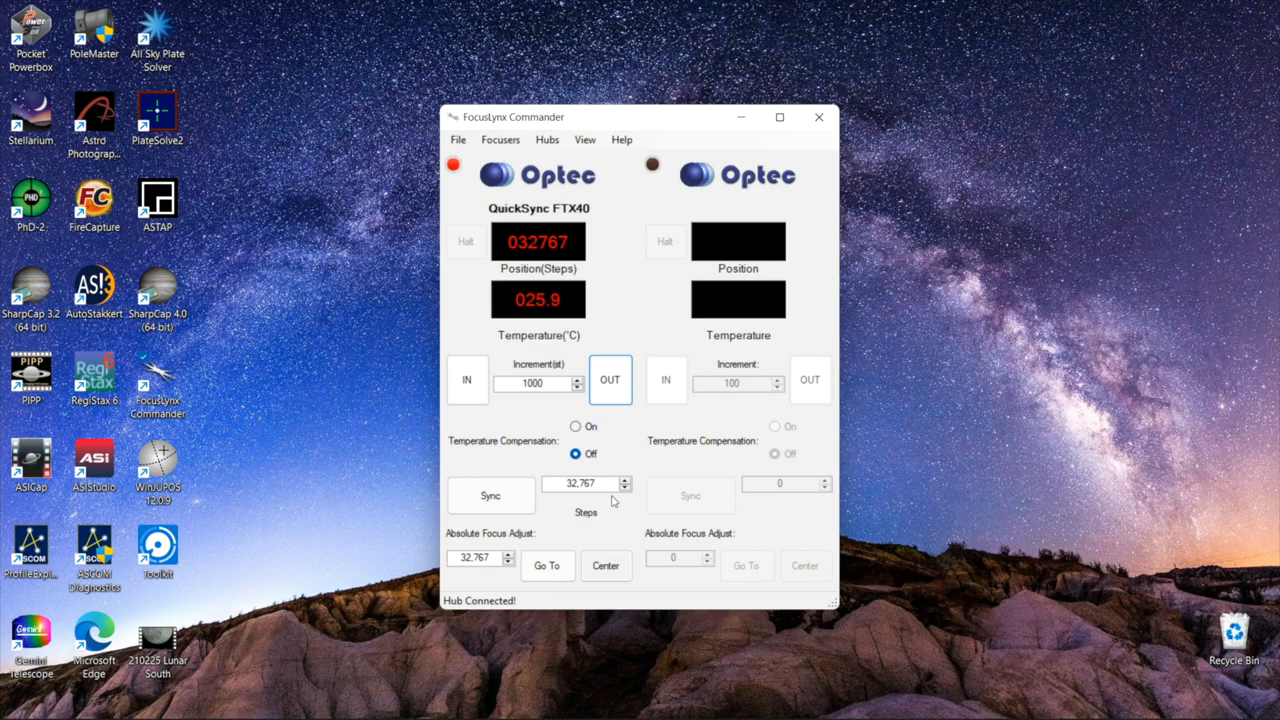
mouse_move(622, 329)
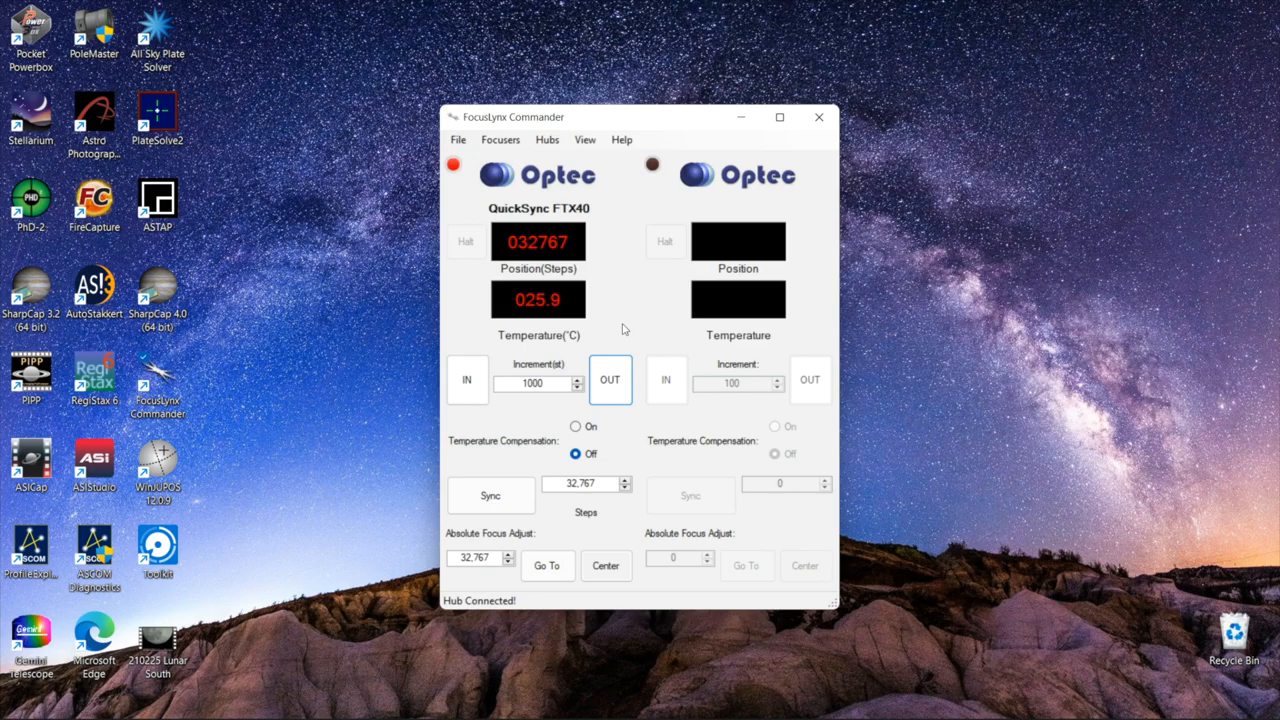
mouse_move(560, 481)
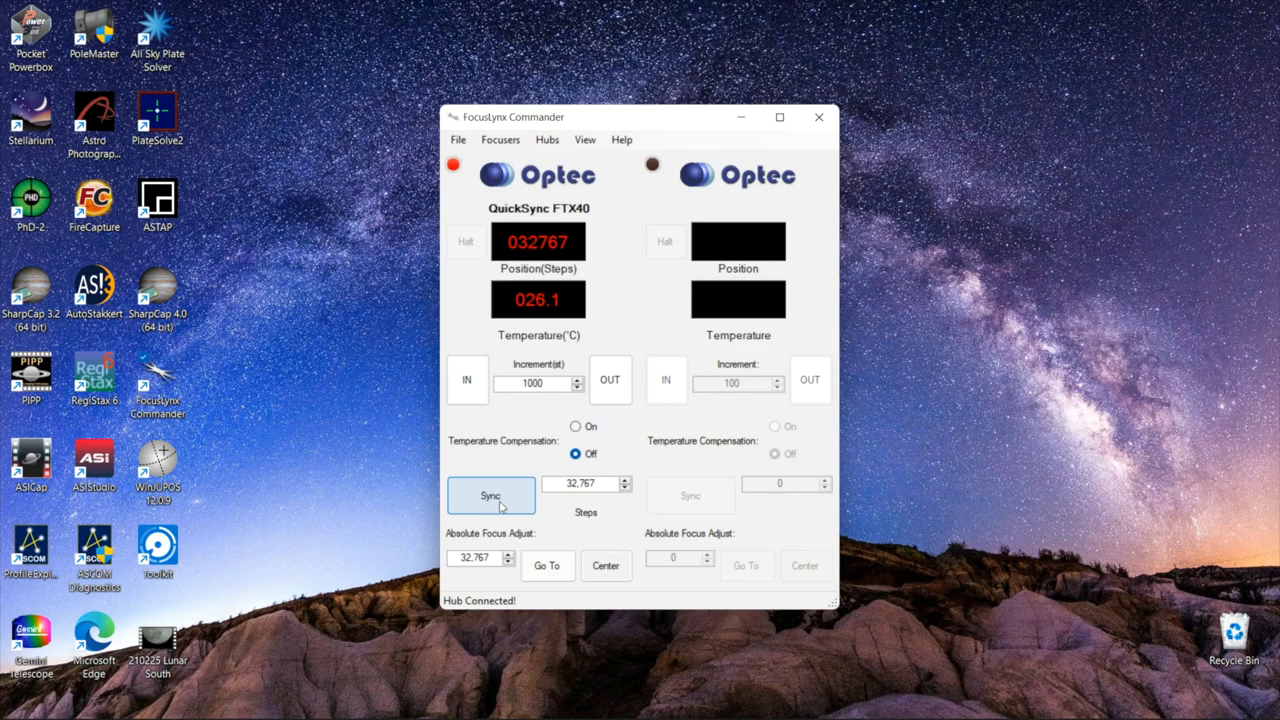
left_click(819, 117)
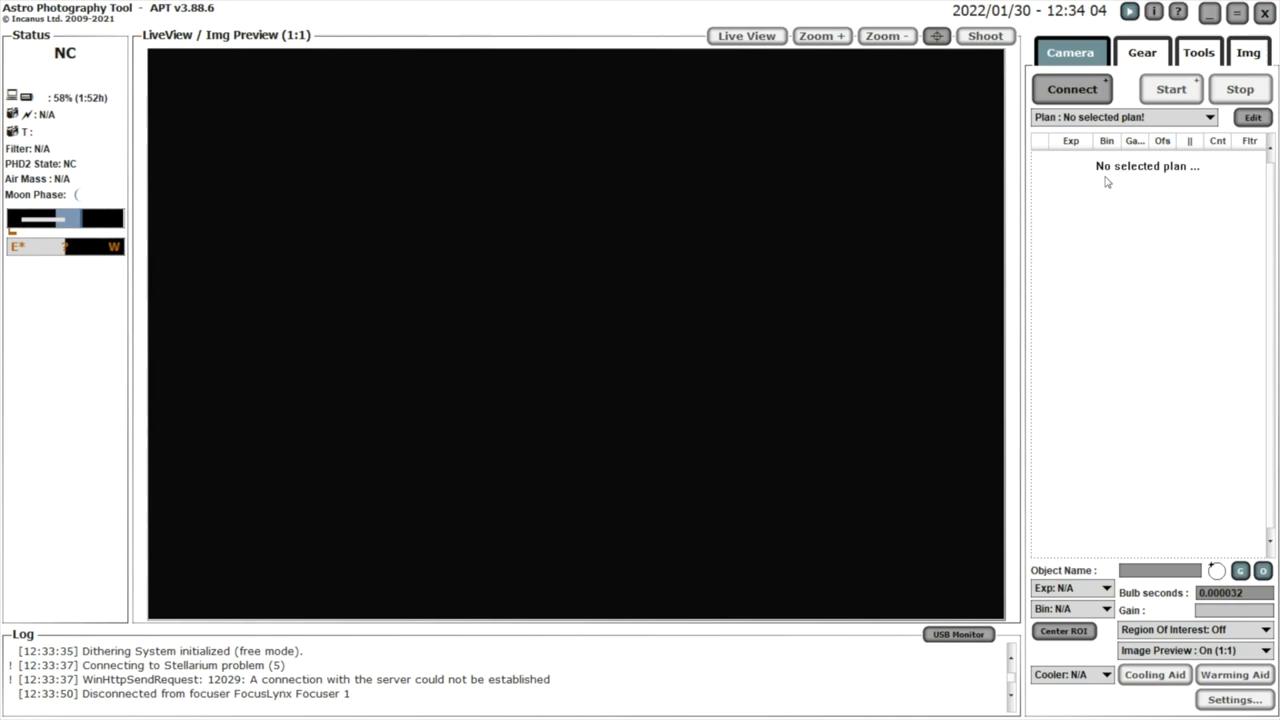
Connect the focuser in the Gear tab using the FocusLynx ThirdLynx 1 driver
left_click(1142, 52)
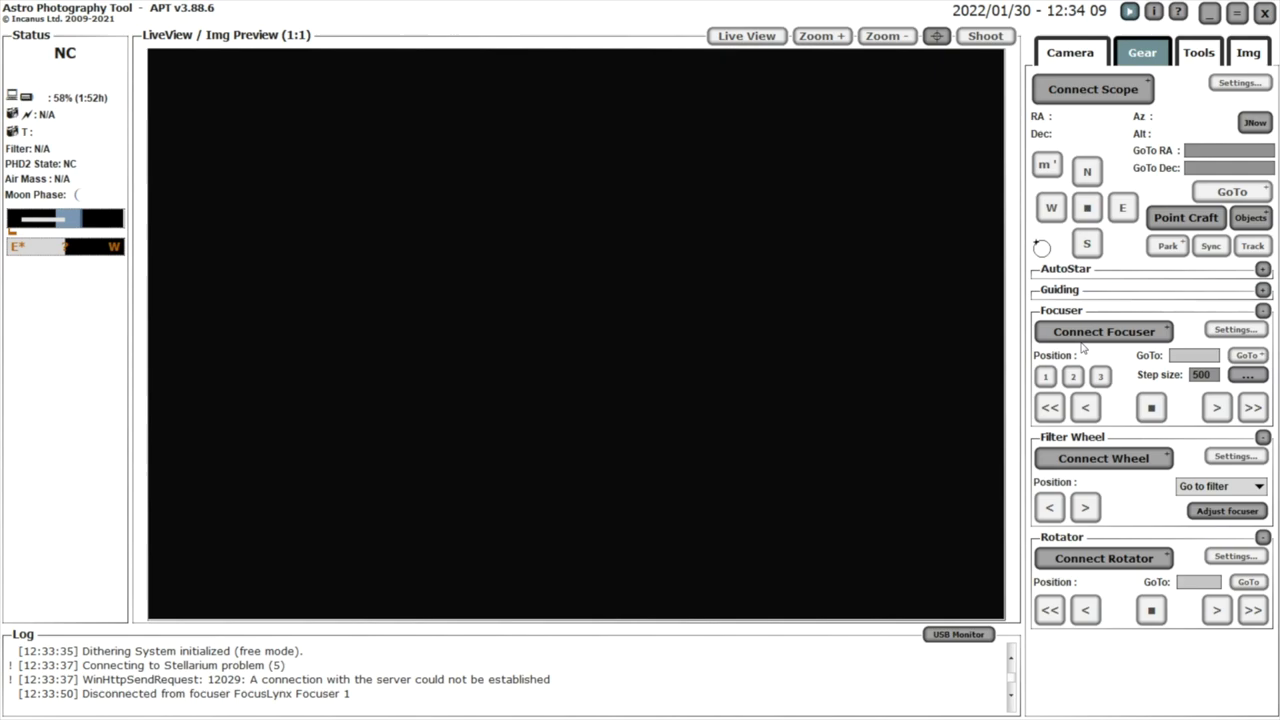
left_click(1103, 331)
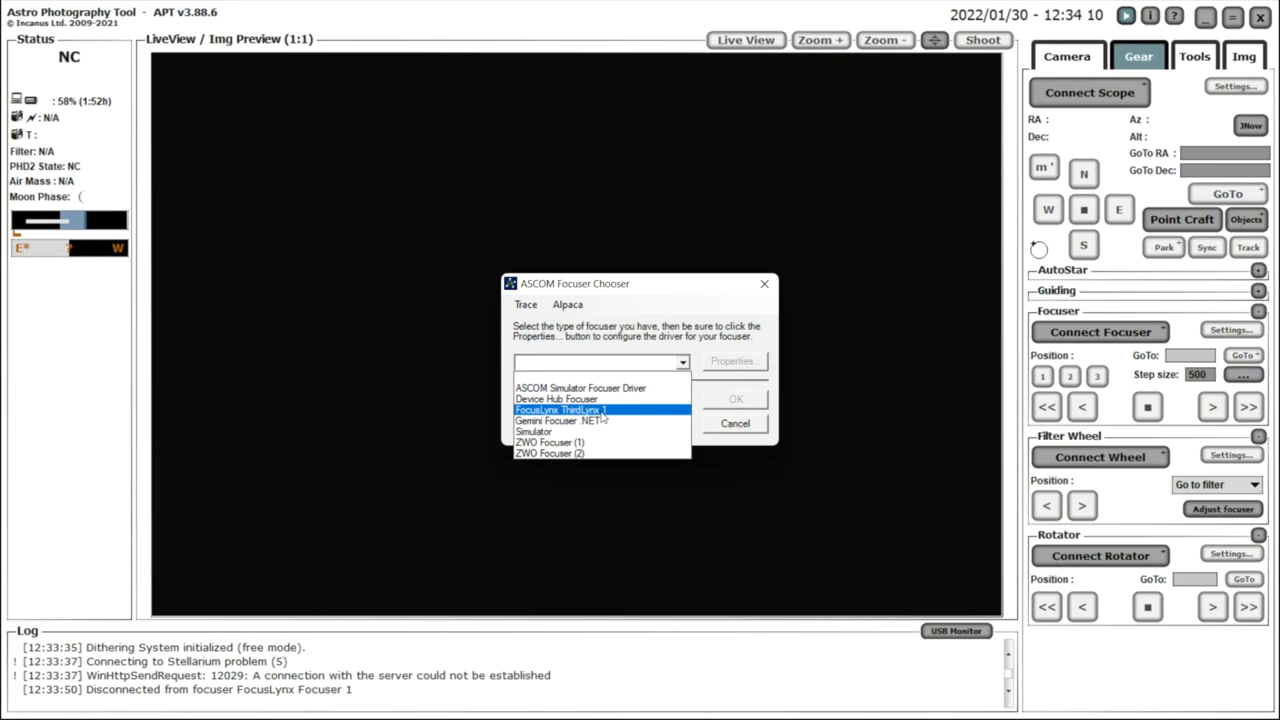
left_click(560, 410)
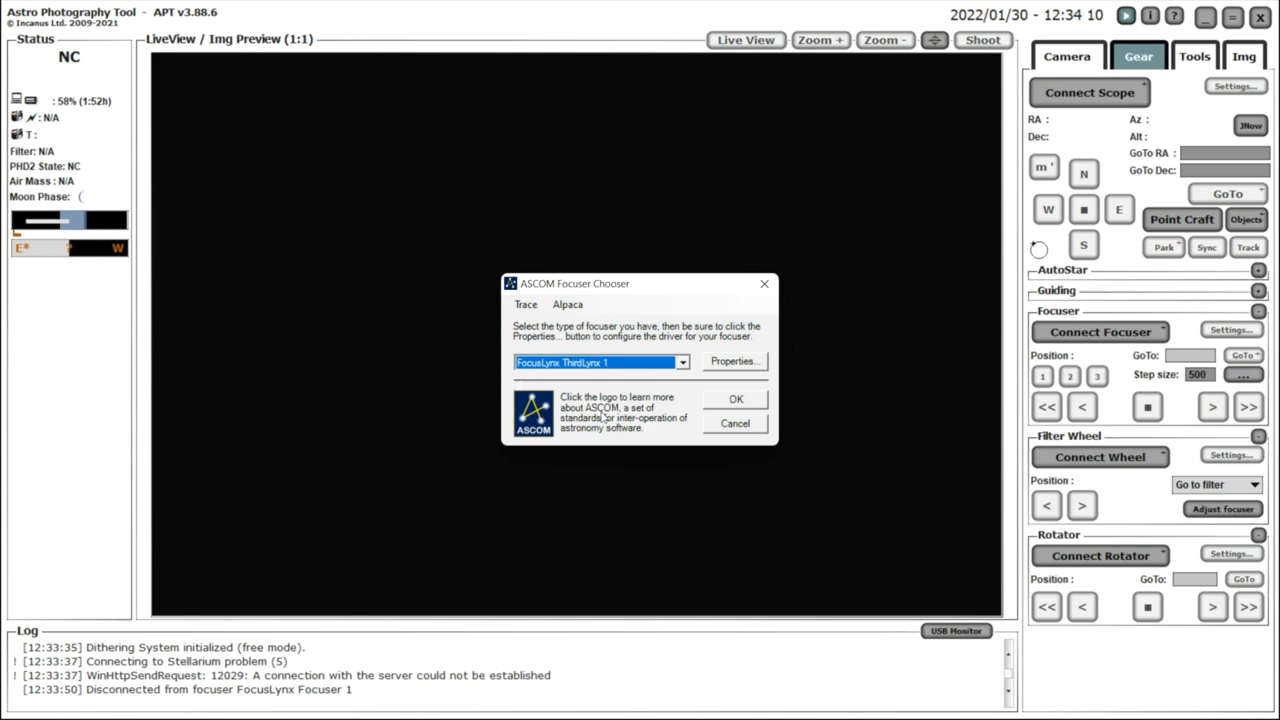
left_click(734, 361)
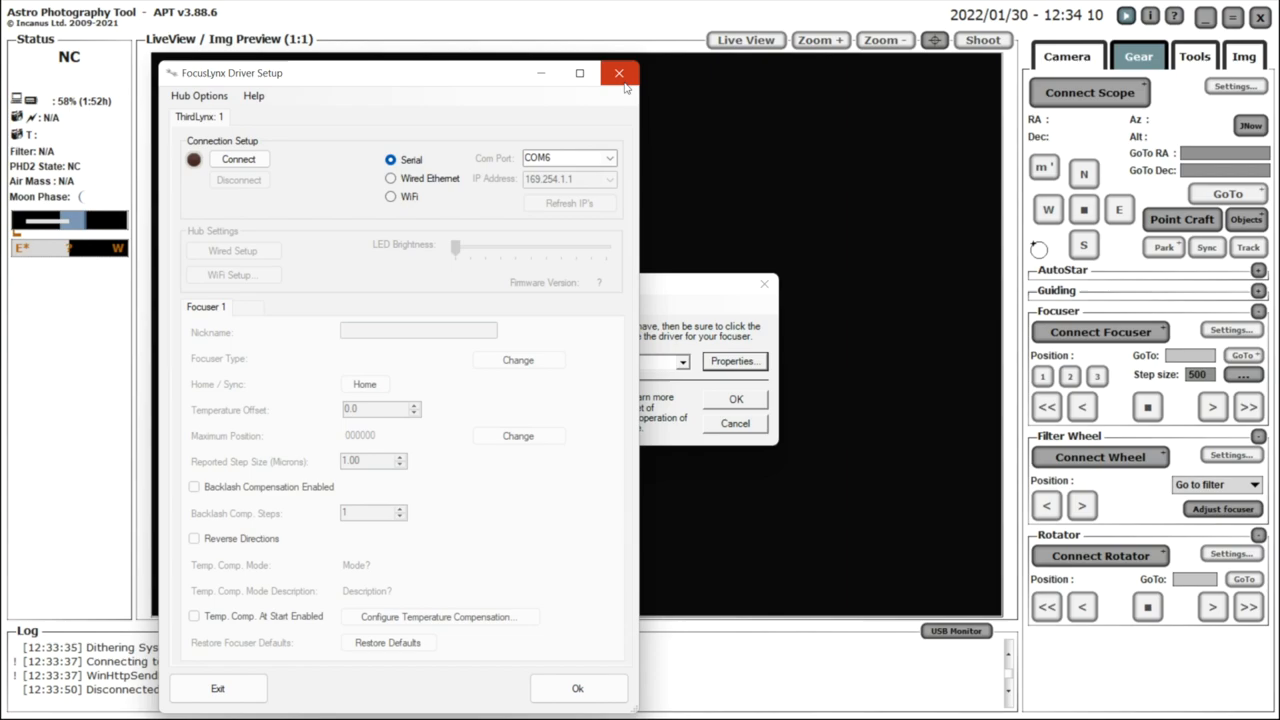
left_click(618, 73)
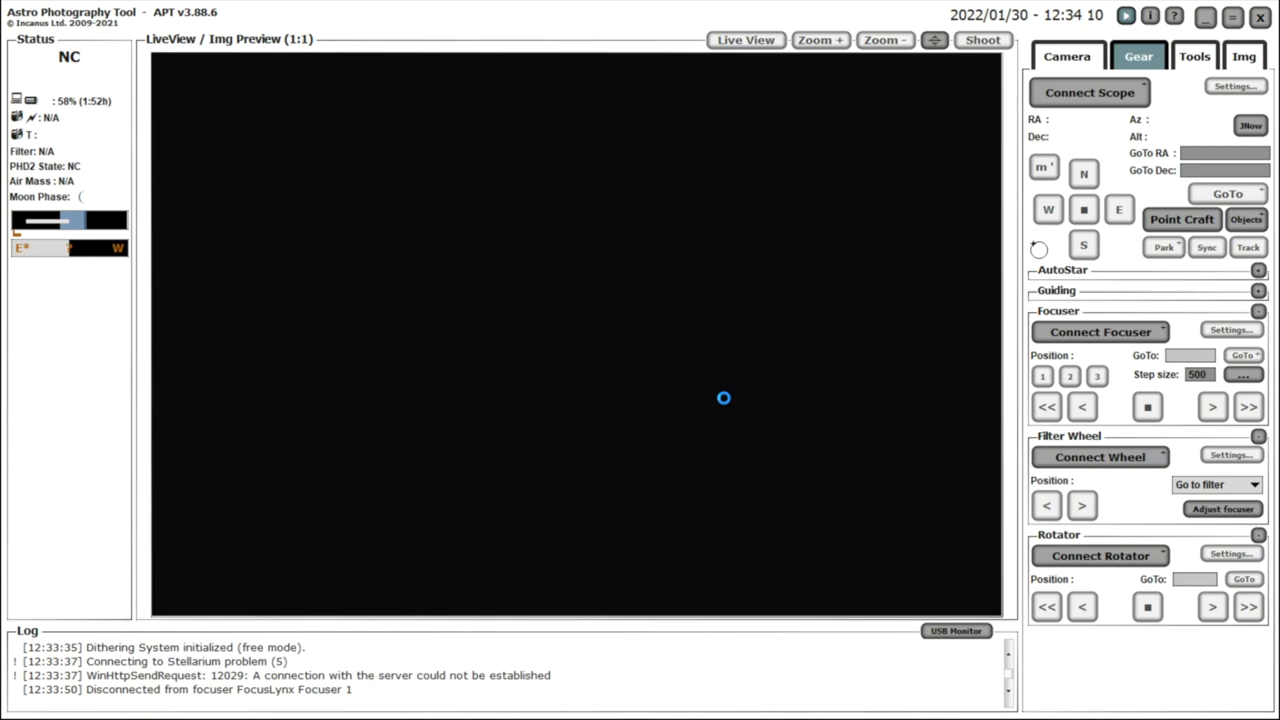
left_click(1100, 331)
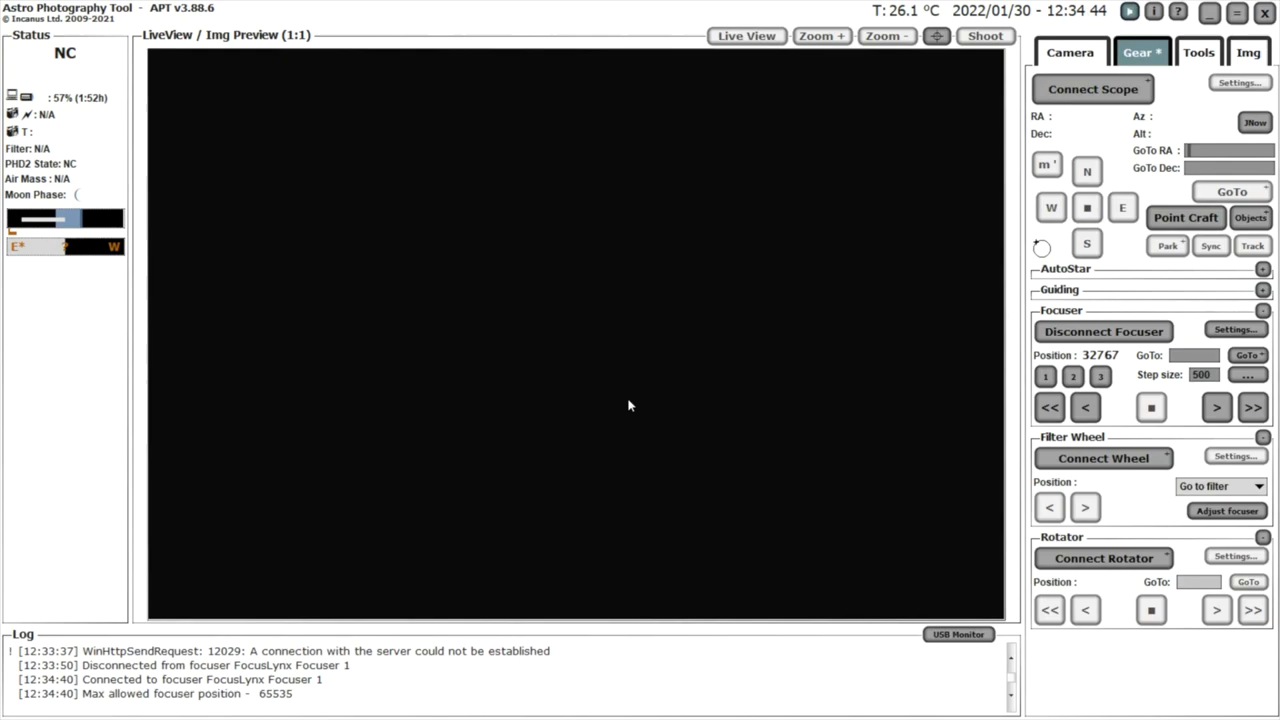
mouse_move(1013, 417)
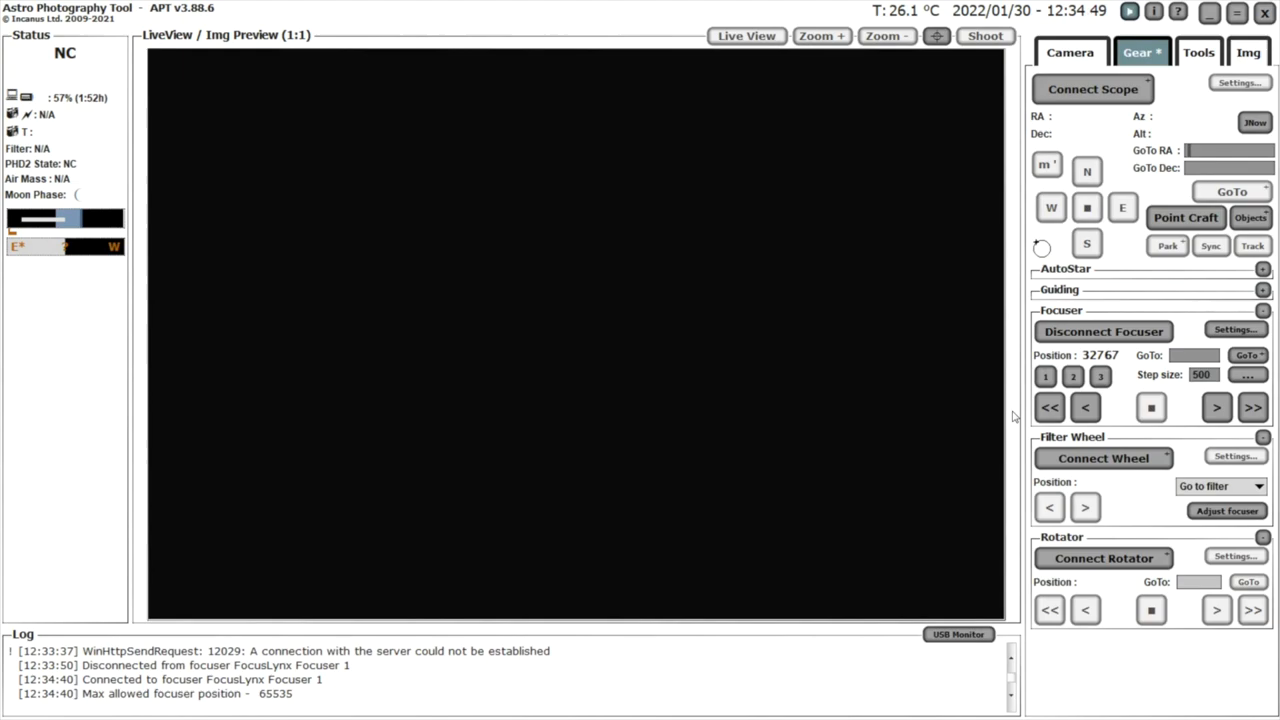
Move the focuser inward to about 30267, then back out to about 32470
left_click(1049, 407)
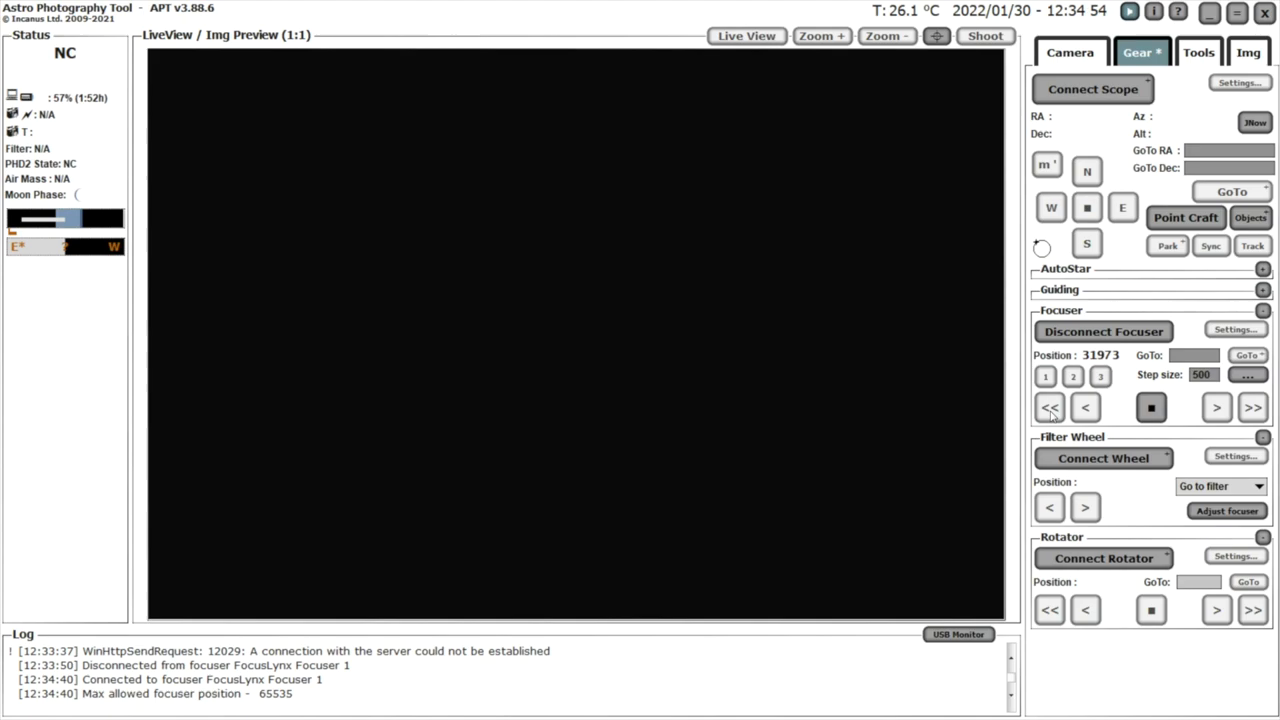
left_click(1050, 407)
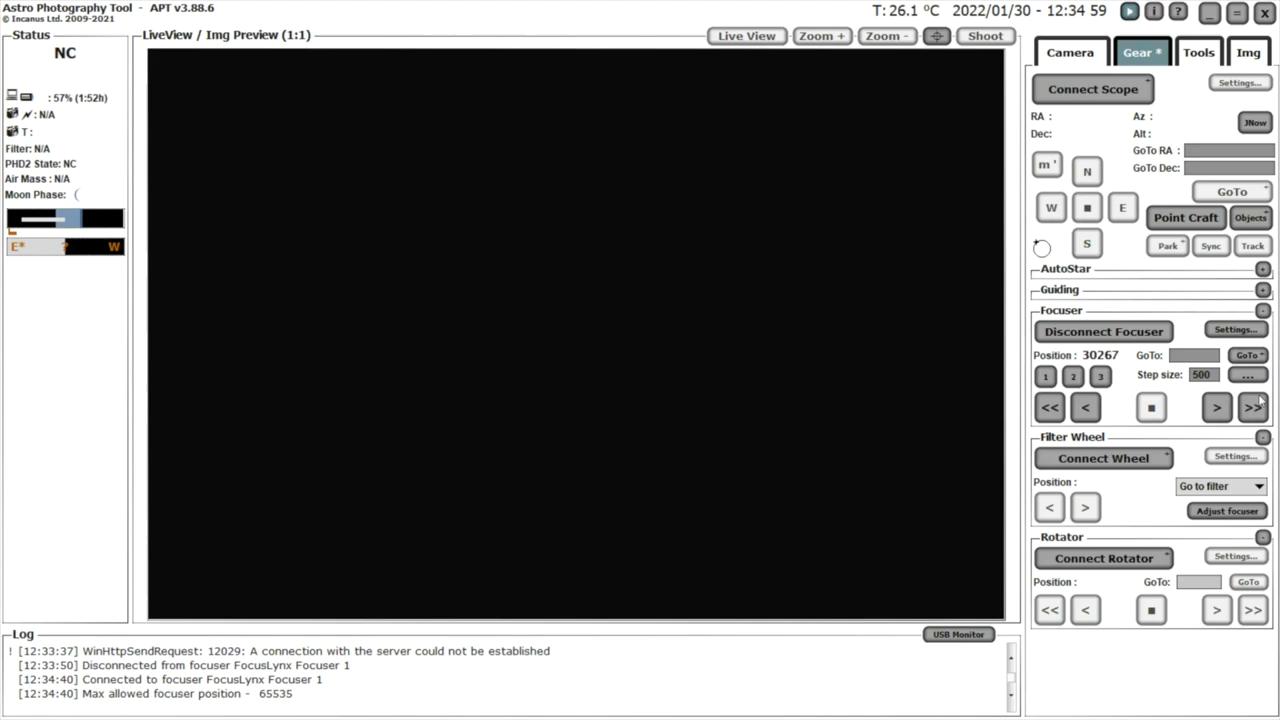
left_click(1252, 407)
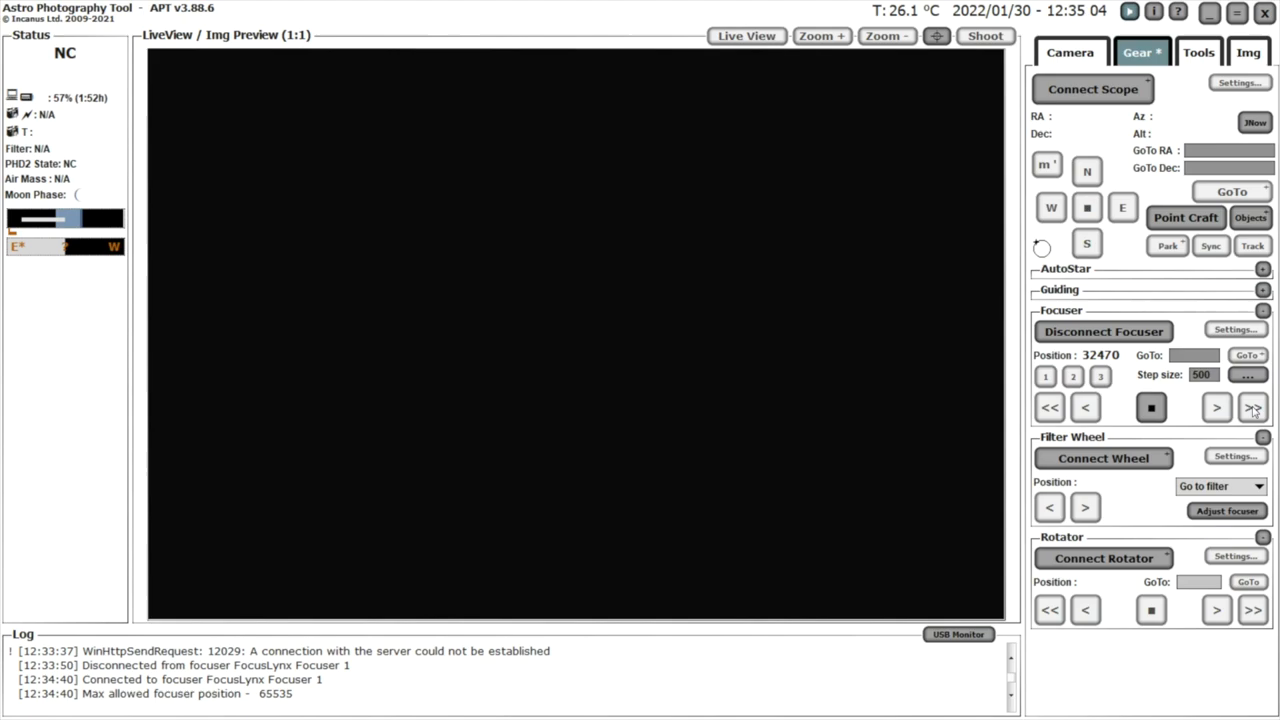
left_click(1252, 407)
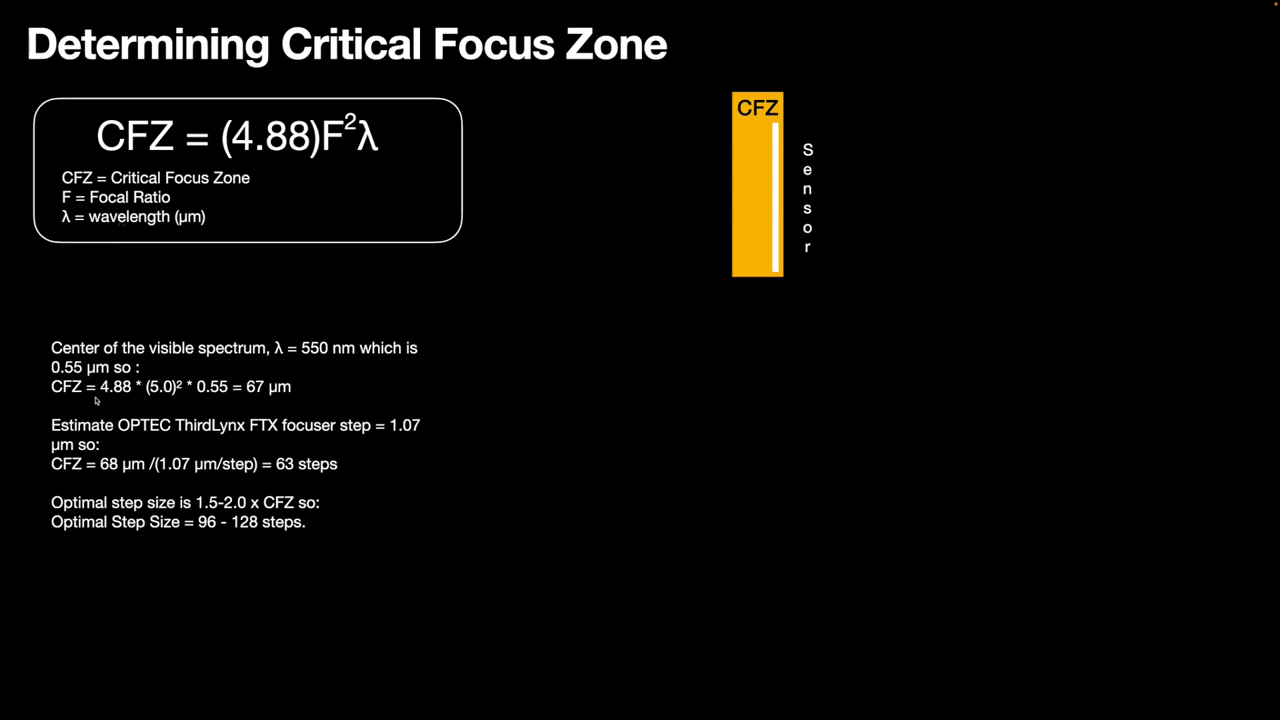
mouse_move(108, 433)
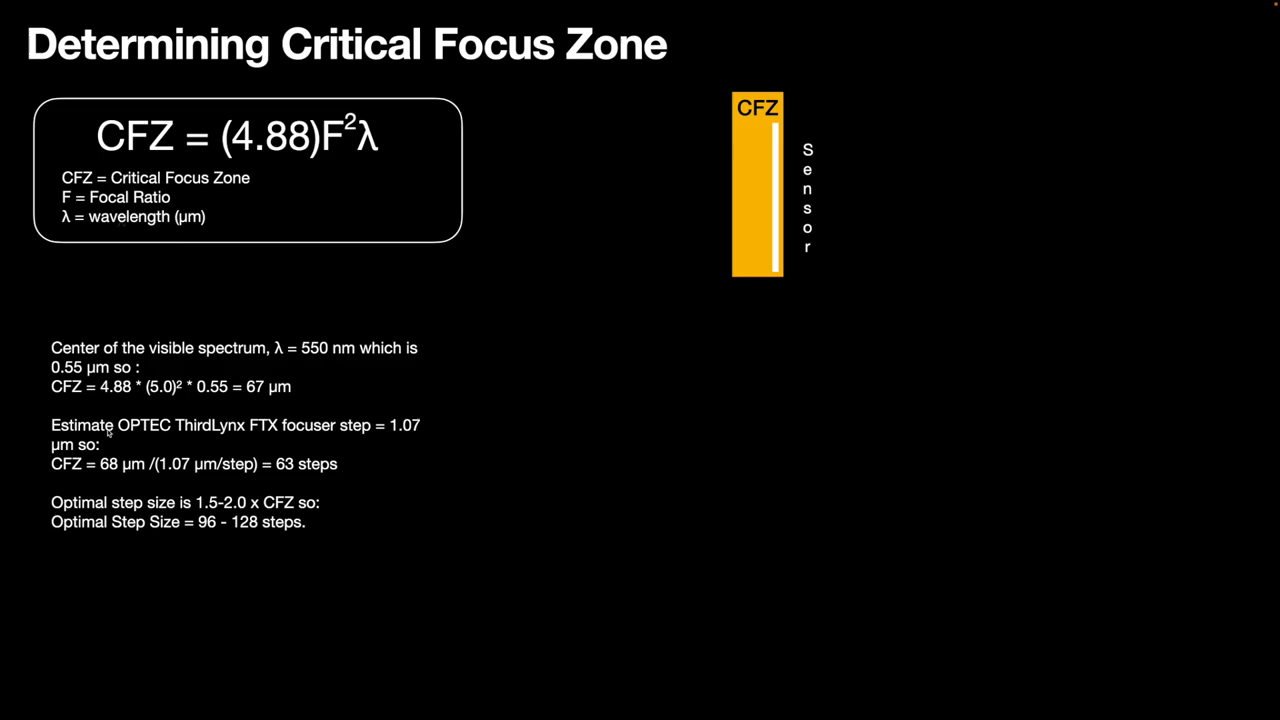
mouse_move(432, 558)
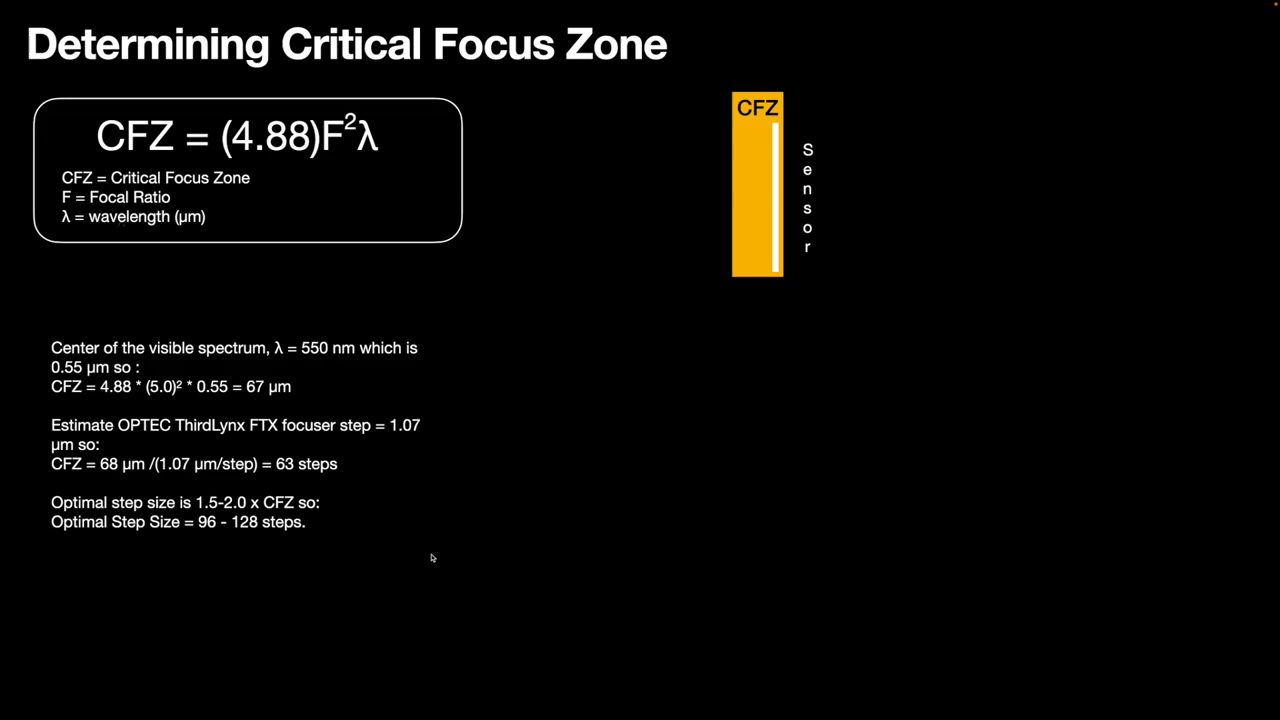
Advance past the last slide to finish the slideshow
key("Right")
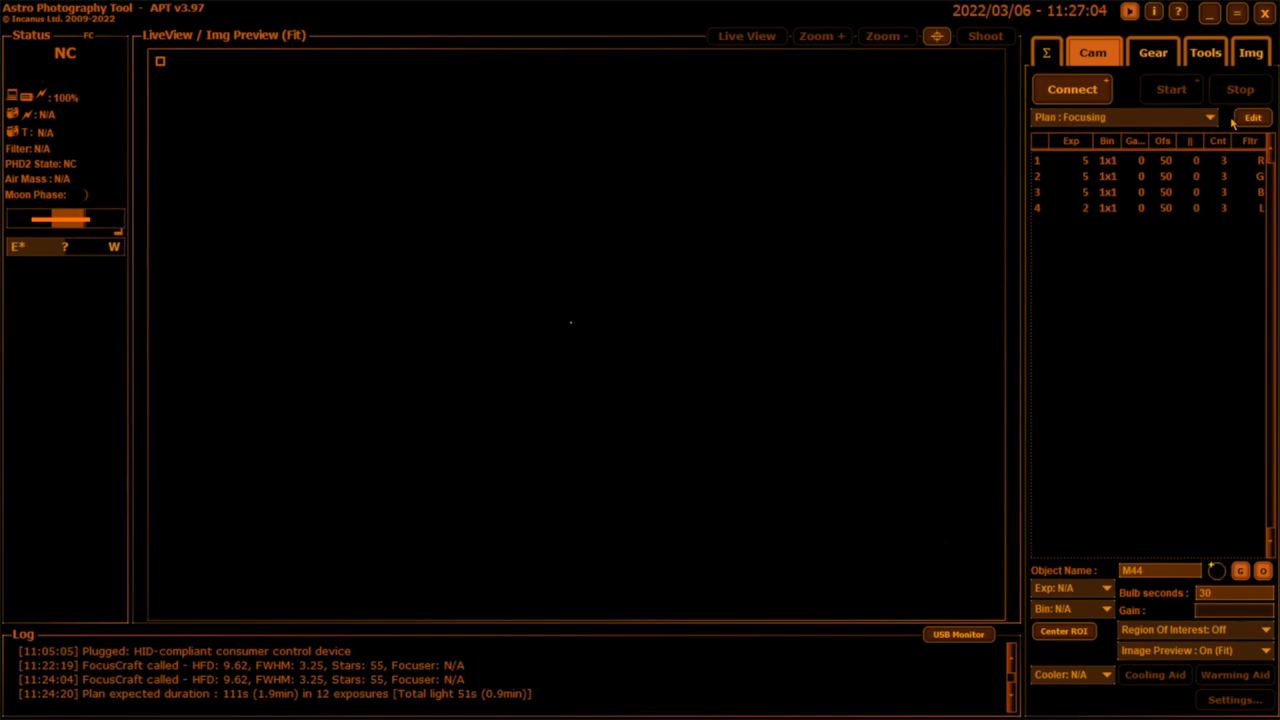
left_click(1252, 117)
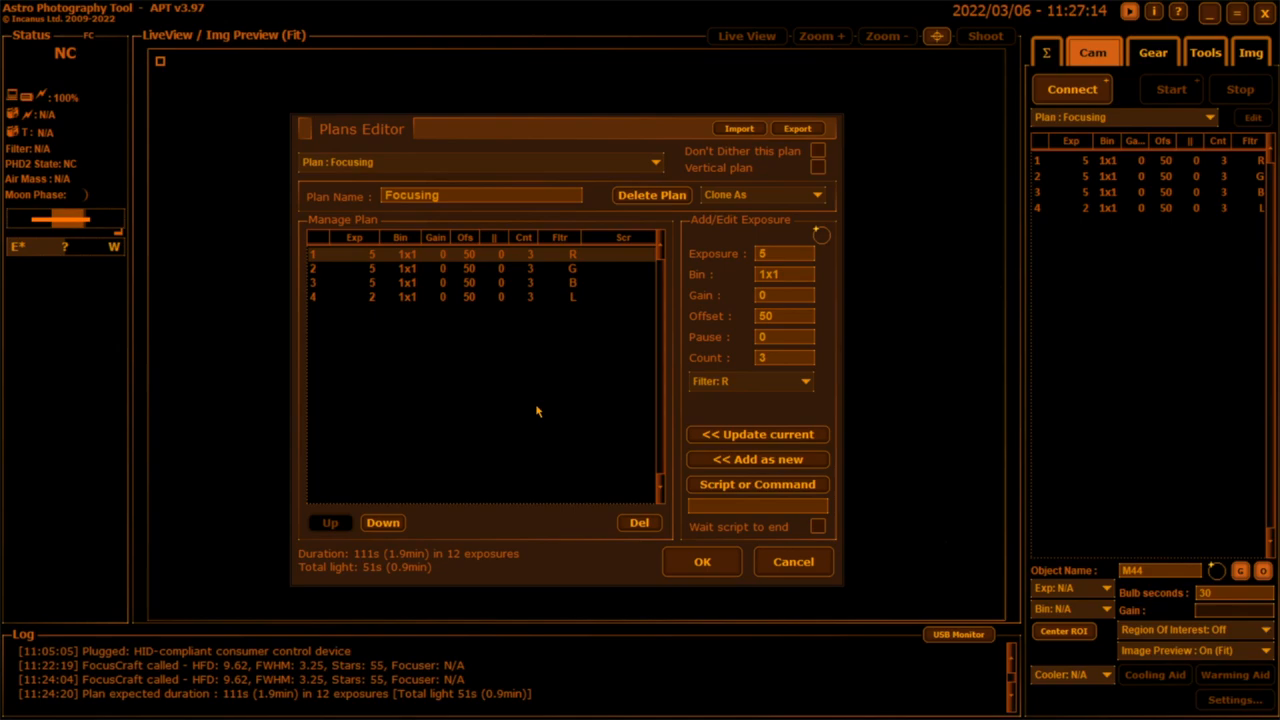
mouse_move(517, 272)
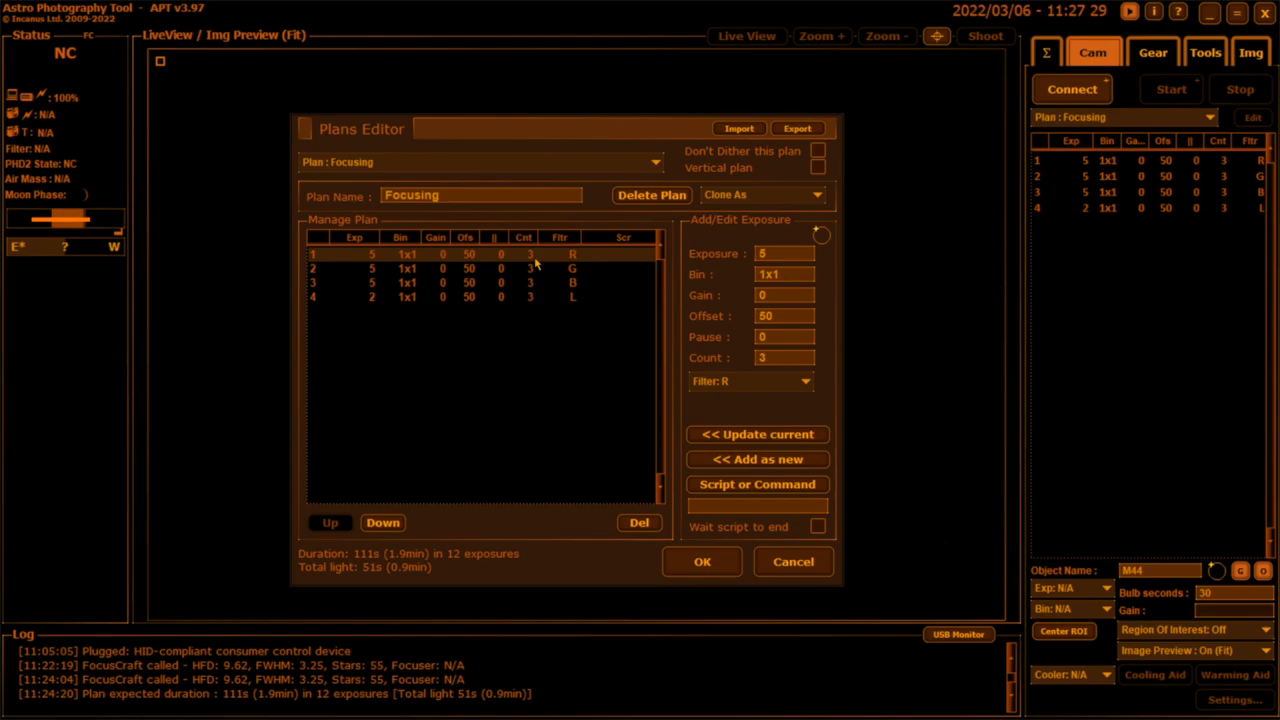
mouse_move(605, 433)
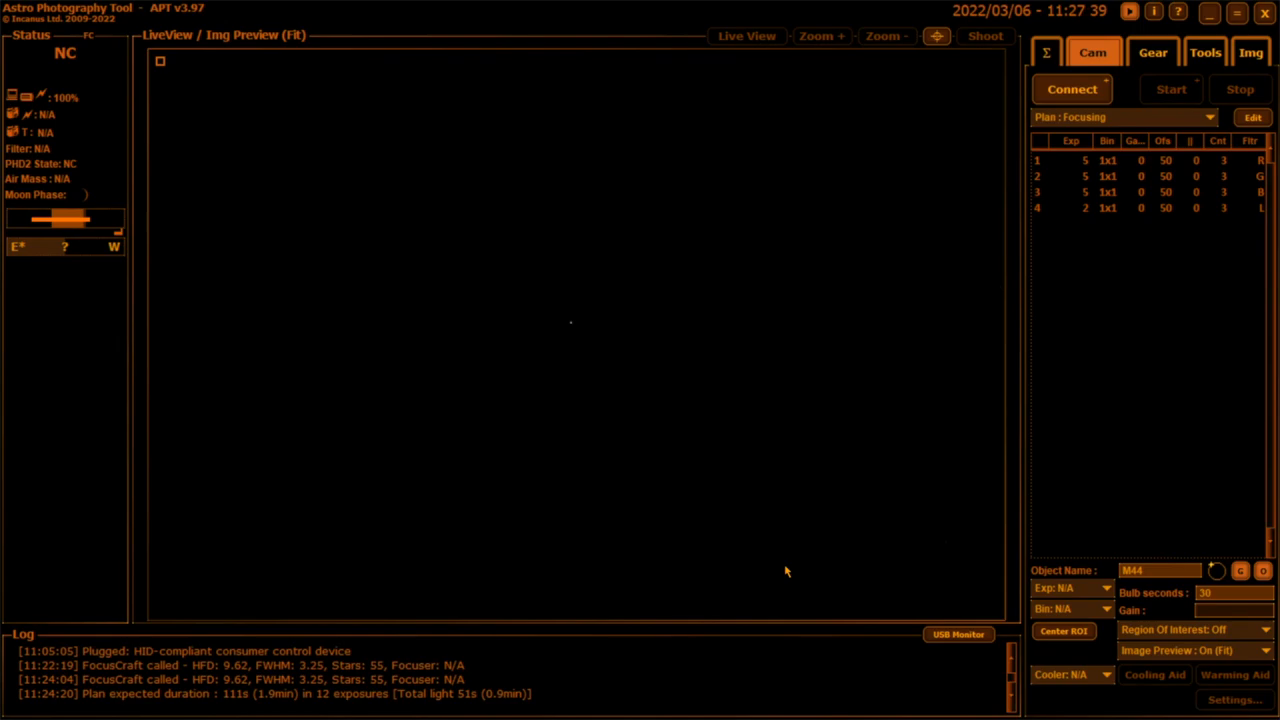
Switch to the Gear tab showing Scope, Focuser and Filter Wheel sections
left_click(1152, 52)
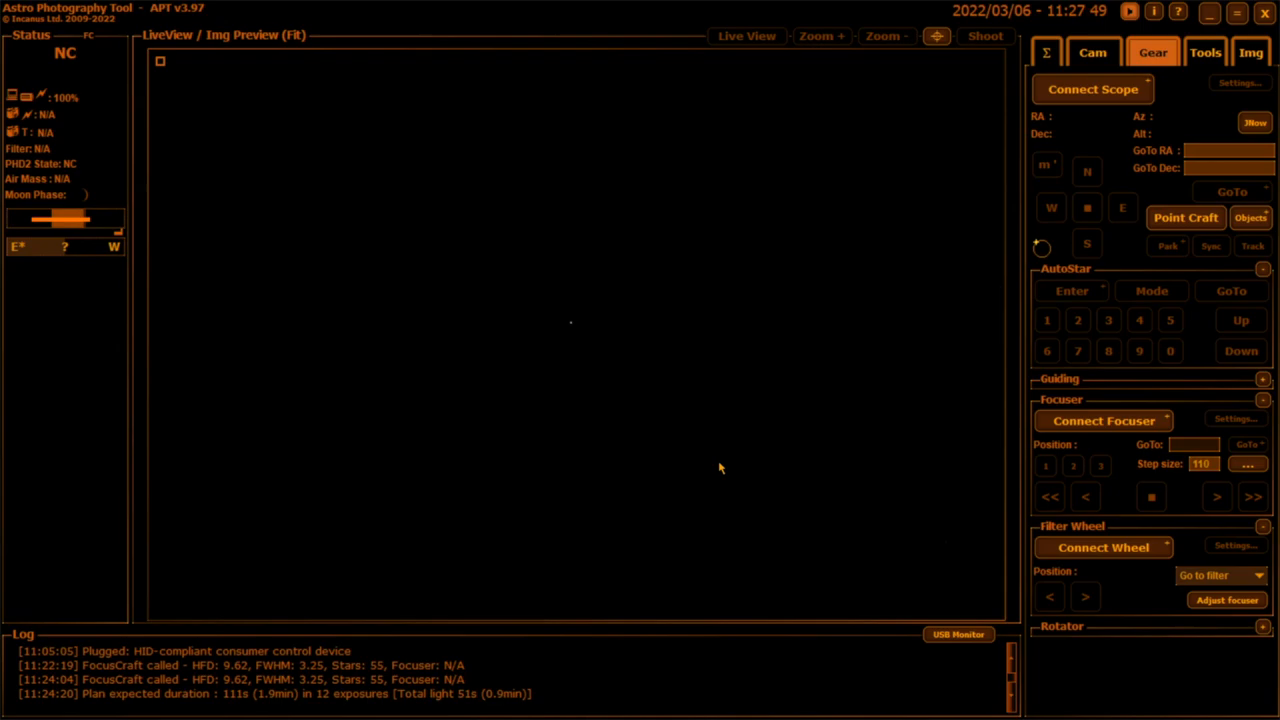
mouse_move(838, 487)
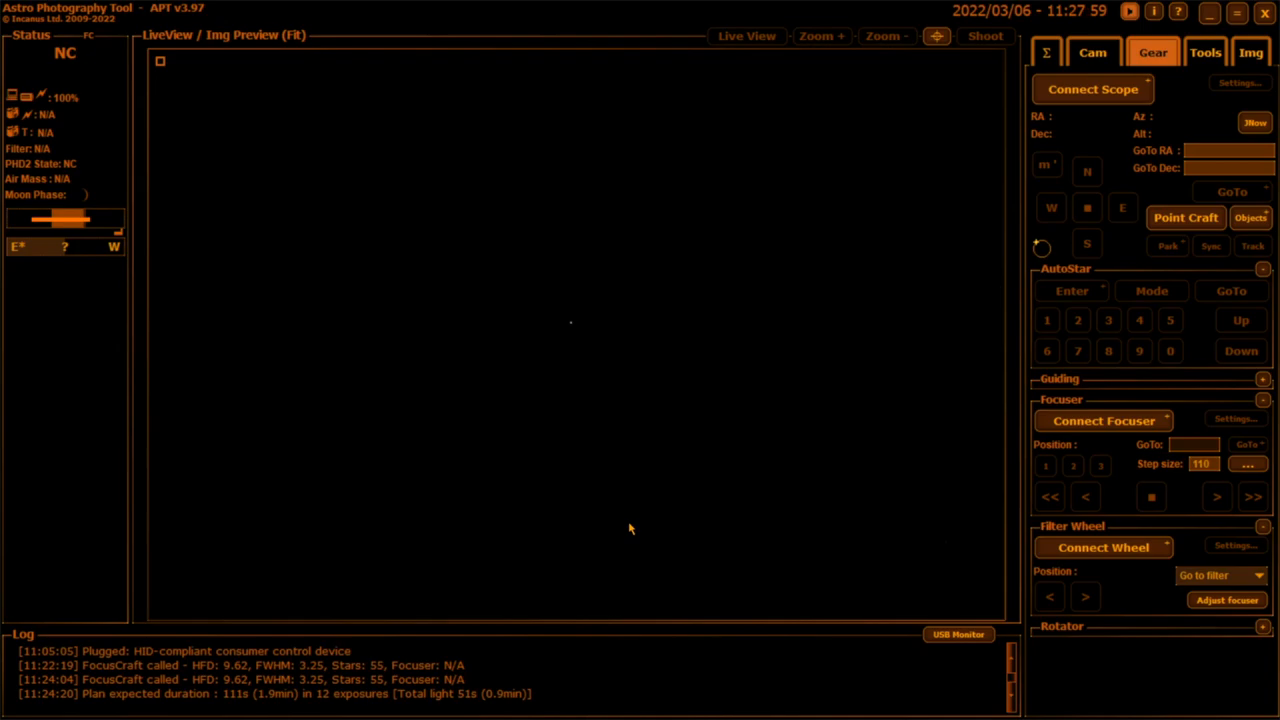
mouse_move(578, 285)
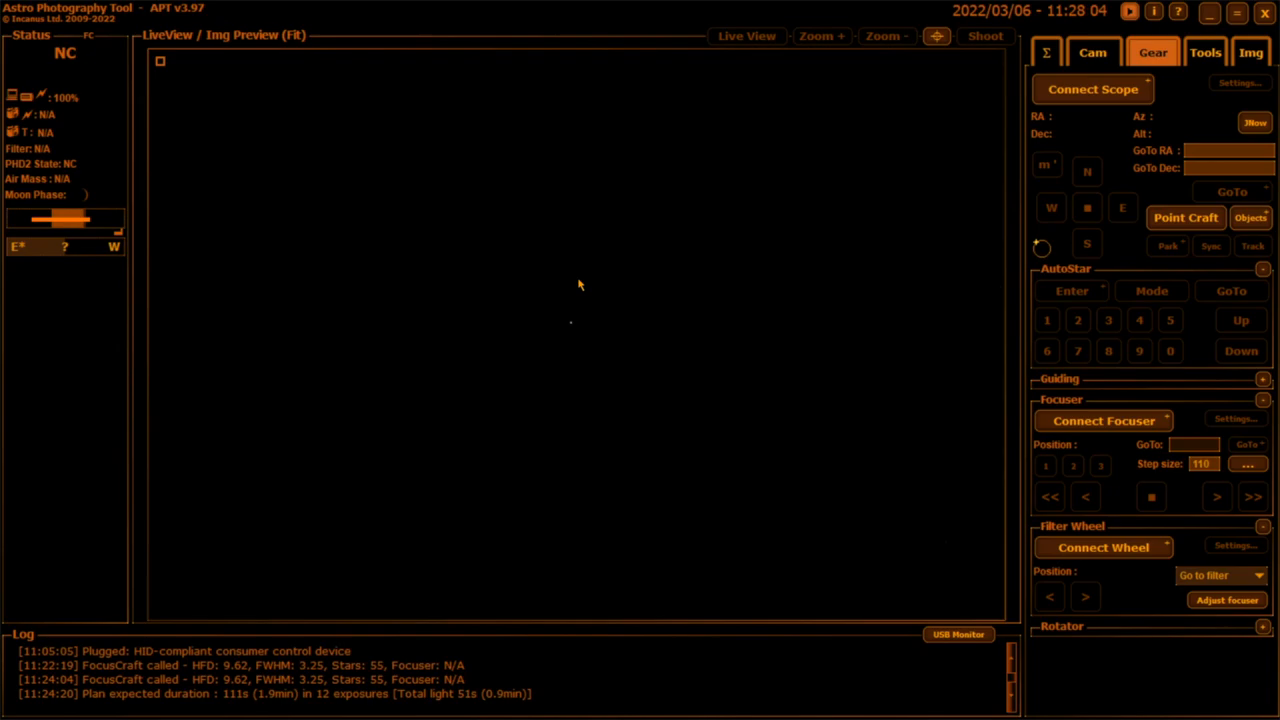
mouse_move(575, 332)
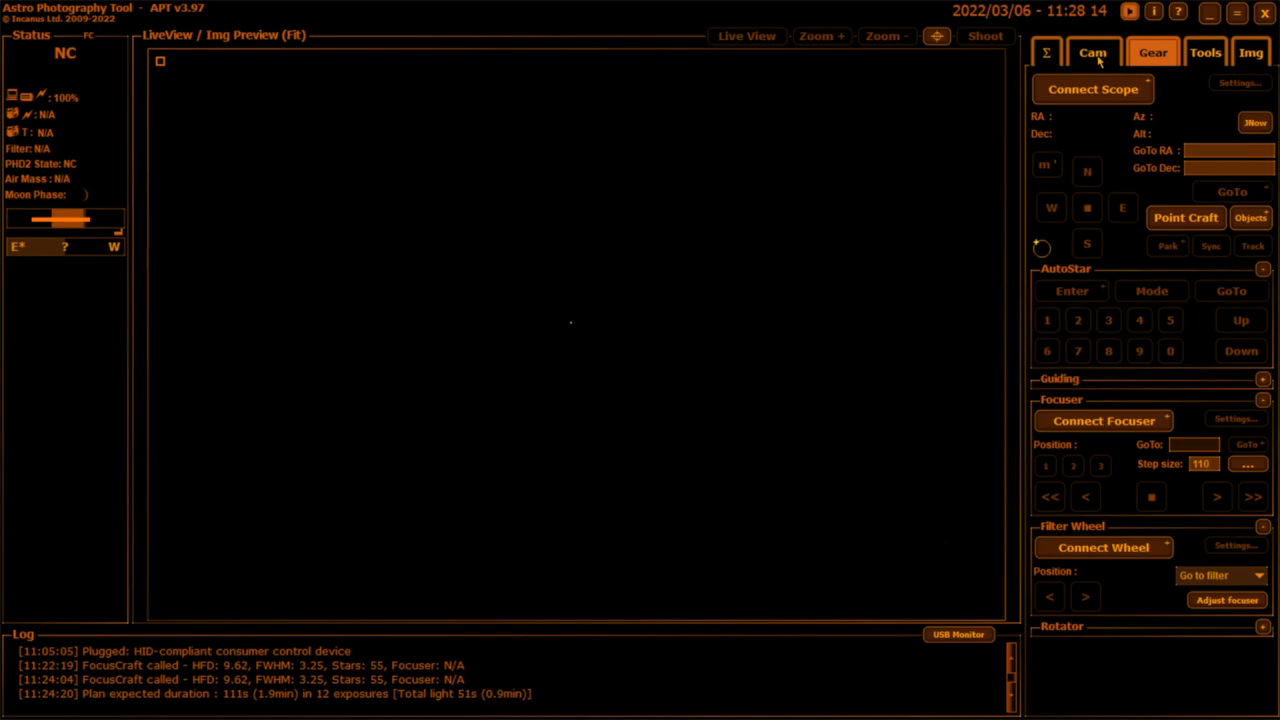
Back on the Cam tab, preview the star at 1:1 and open the Tools panel
left_click(1092, 52)
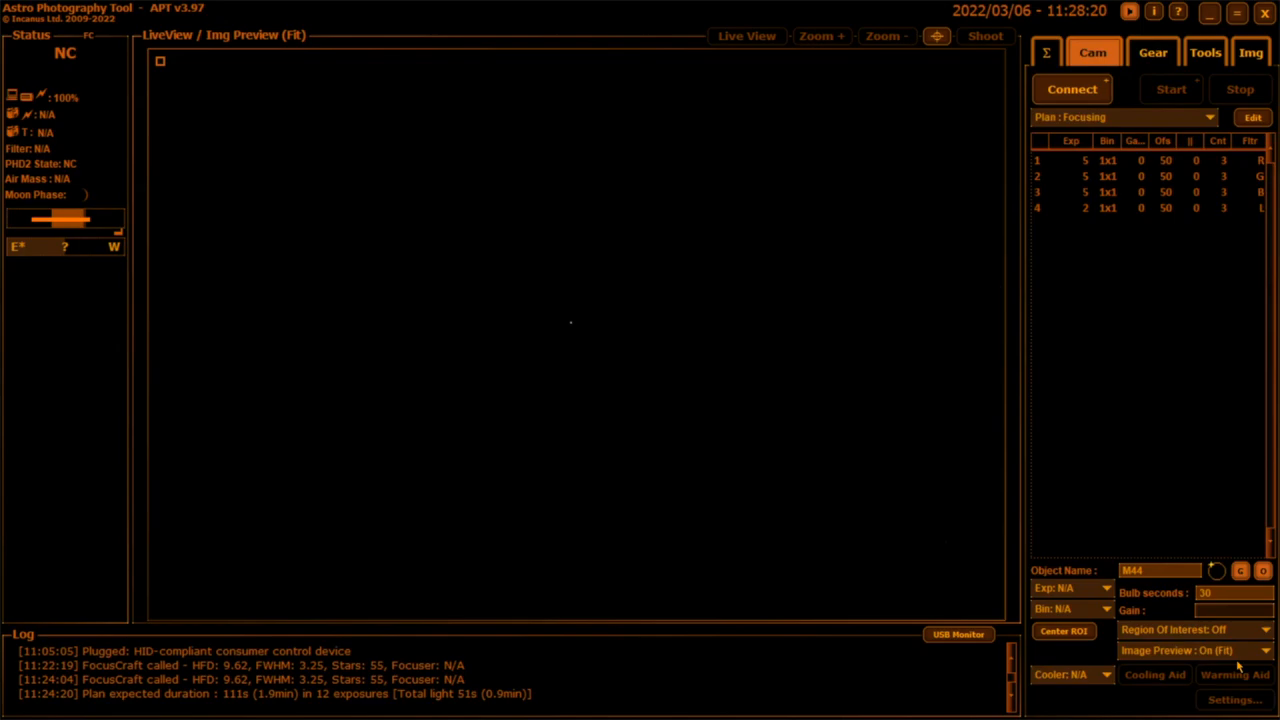
left_click(1190, 650)
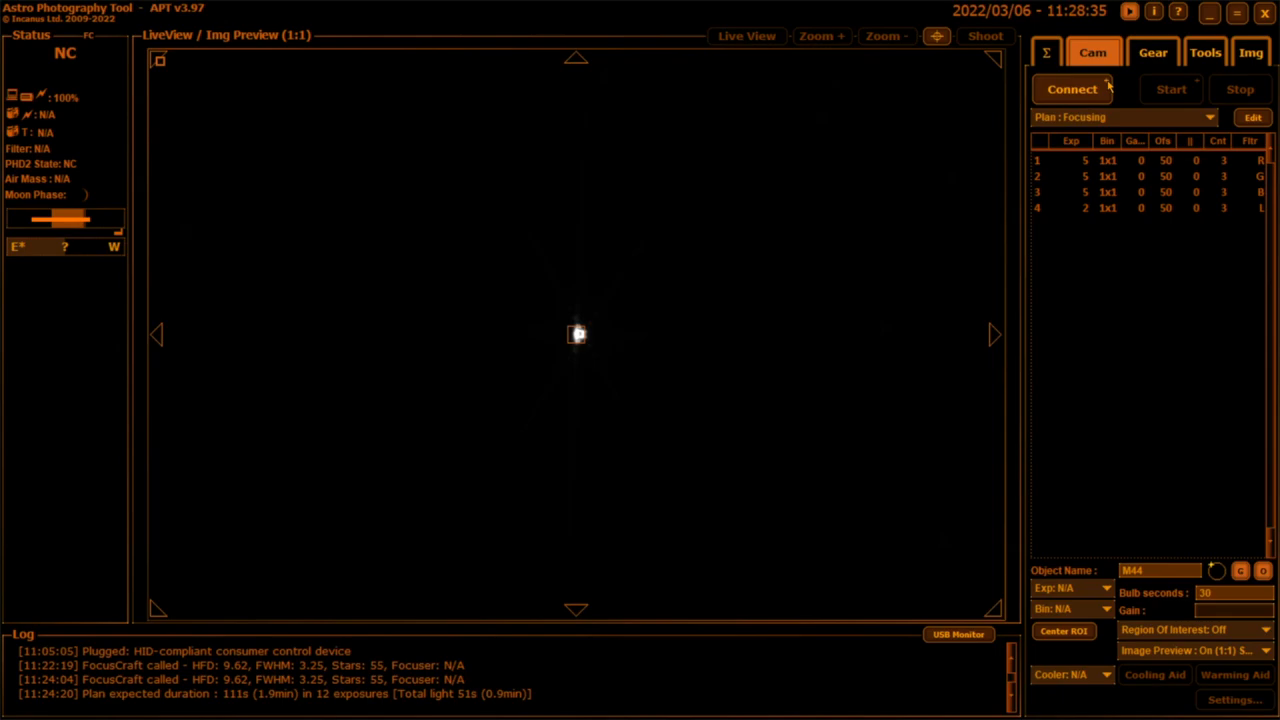
left_click(1205, 52)
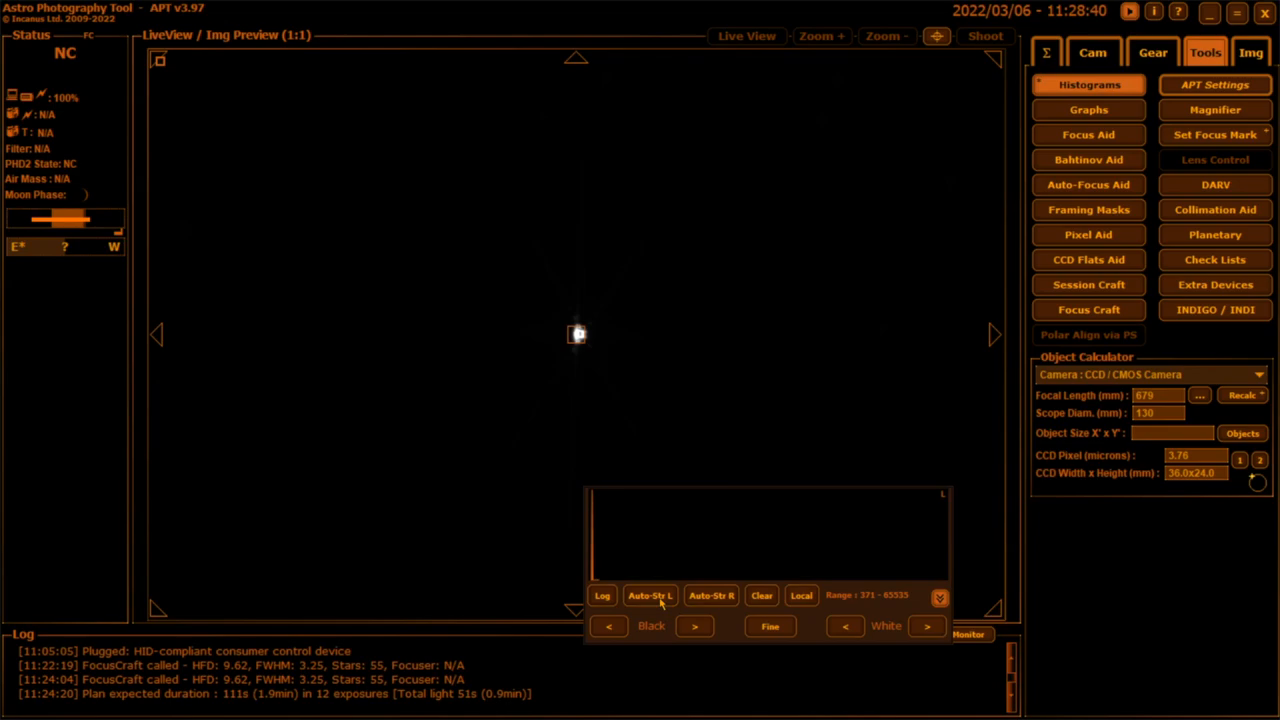
Auto-stretch the star preview, then close the Histograms panel
left_click(650, 595)
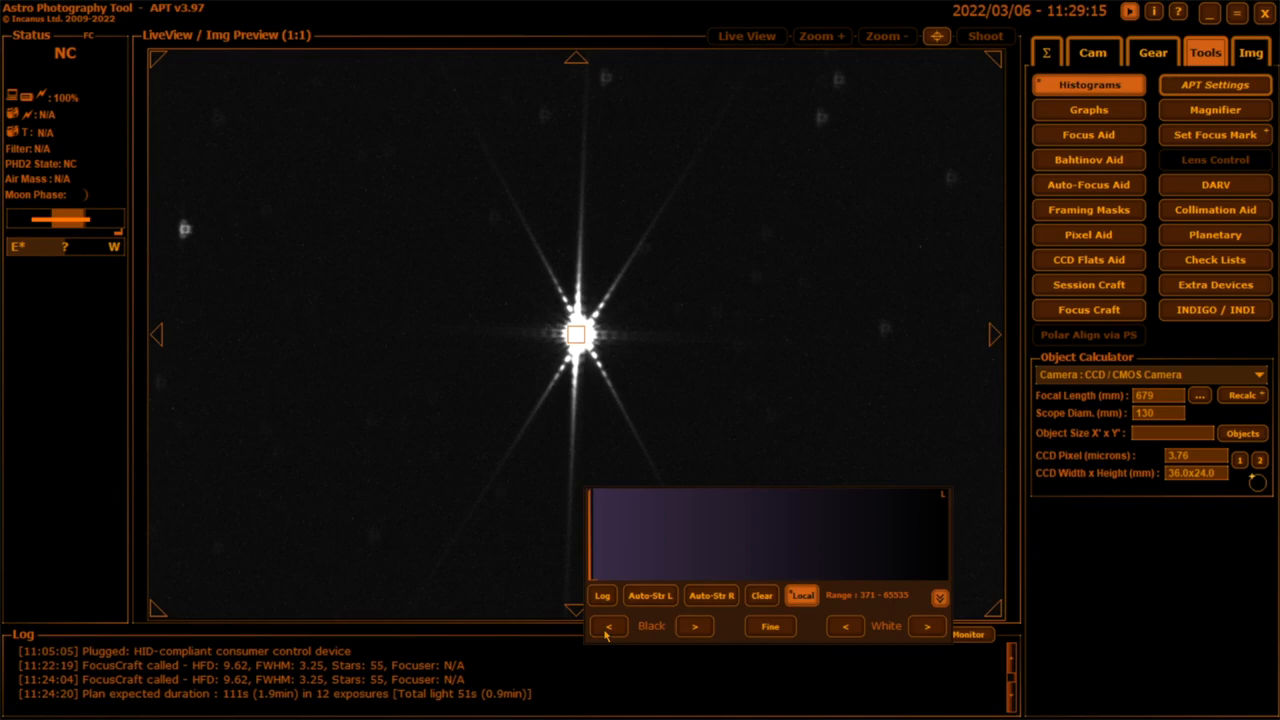
left_click(1088, 84)
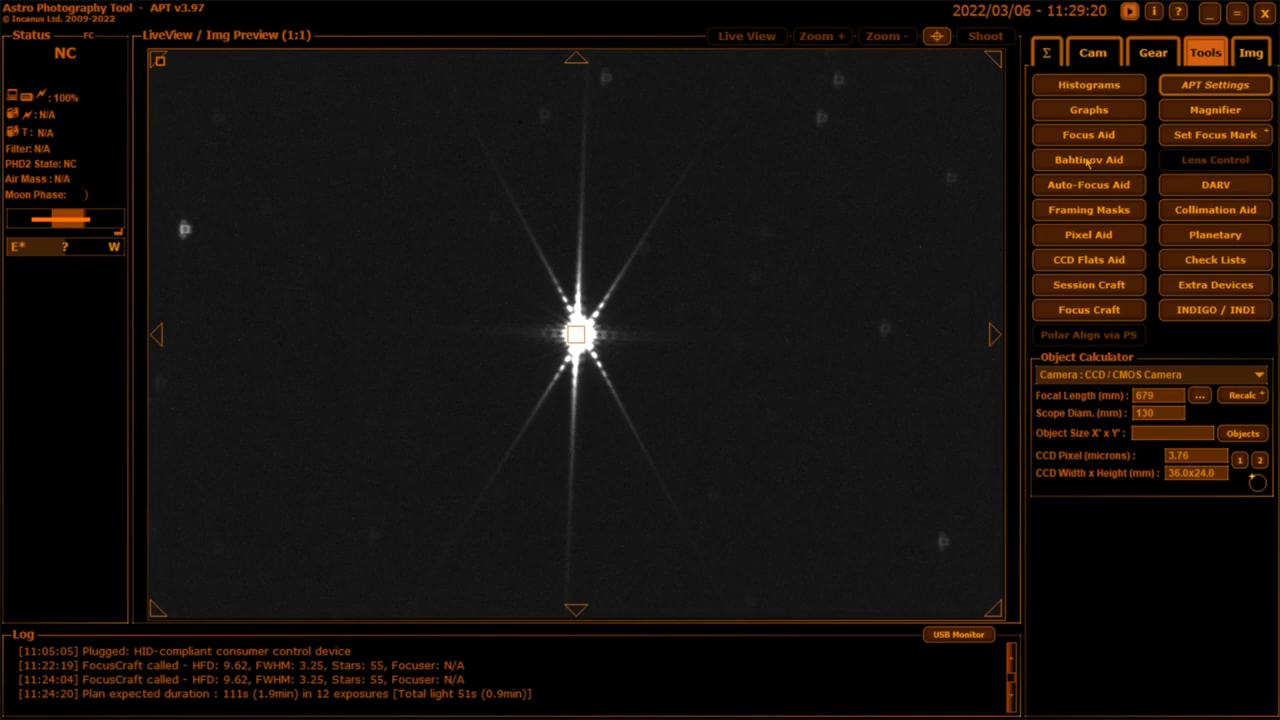
Measure focus distance (-7.82) with the Bahtinov Aid, then show the captured-image browser
left_click(1088, 159)
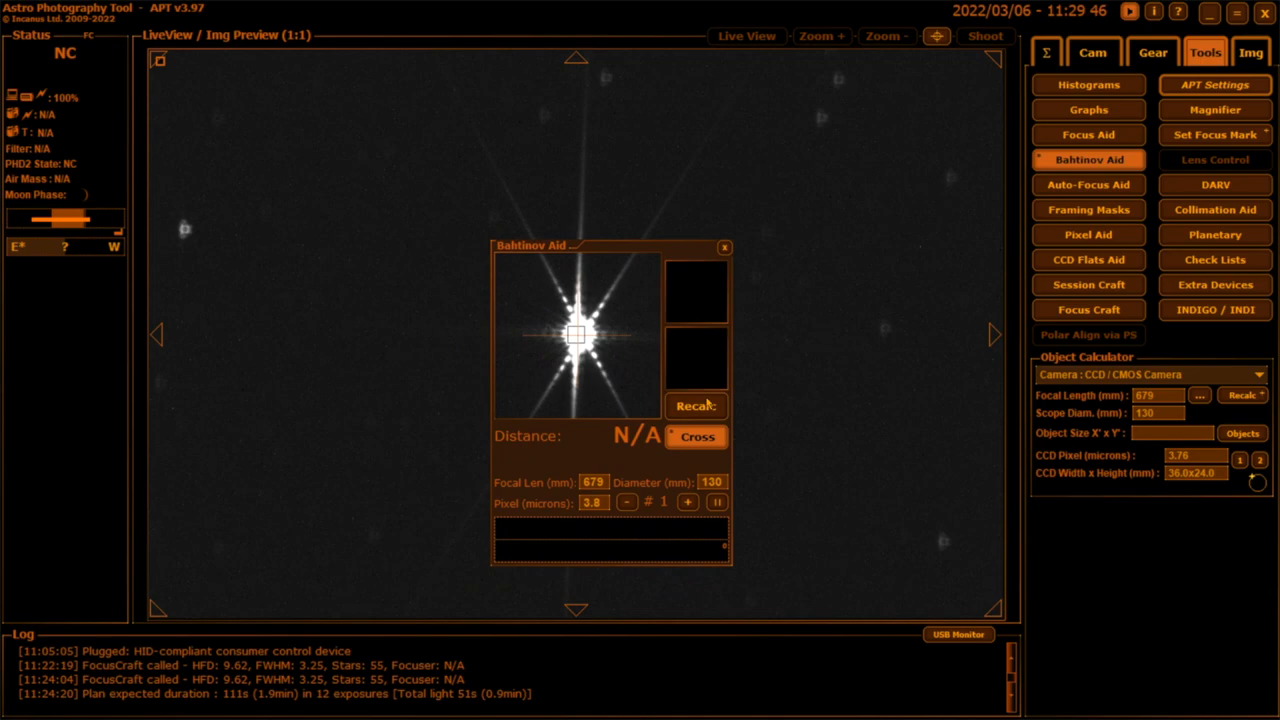
left_click(696, 405)
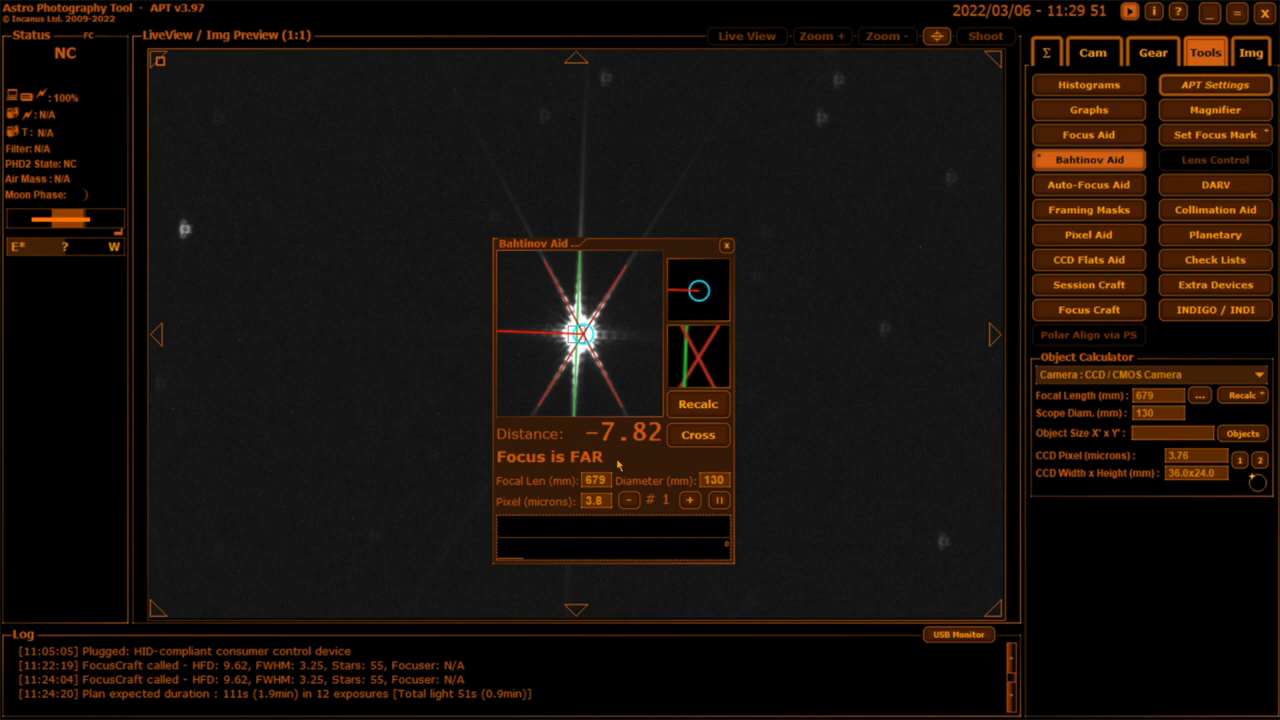
mouse_move(483, 385)
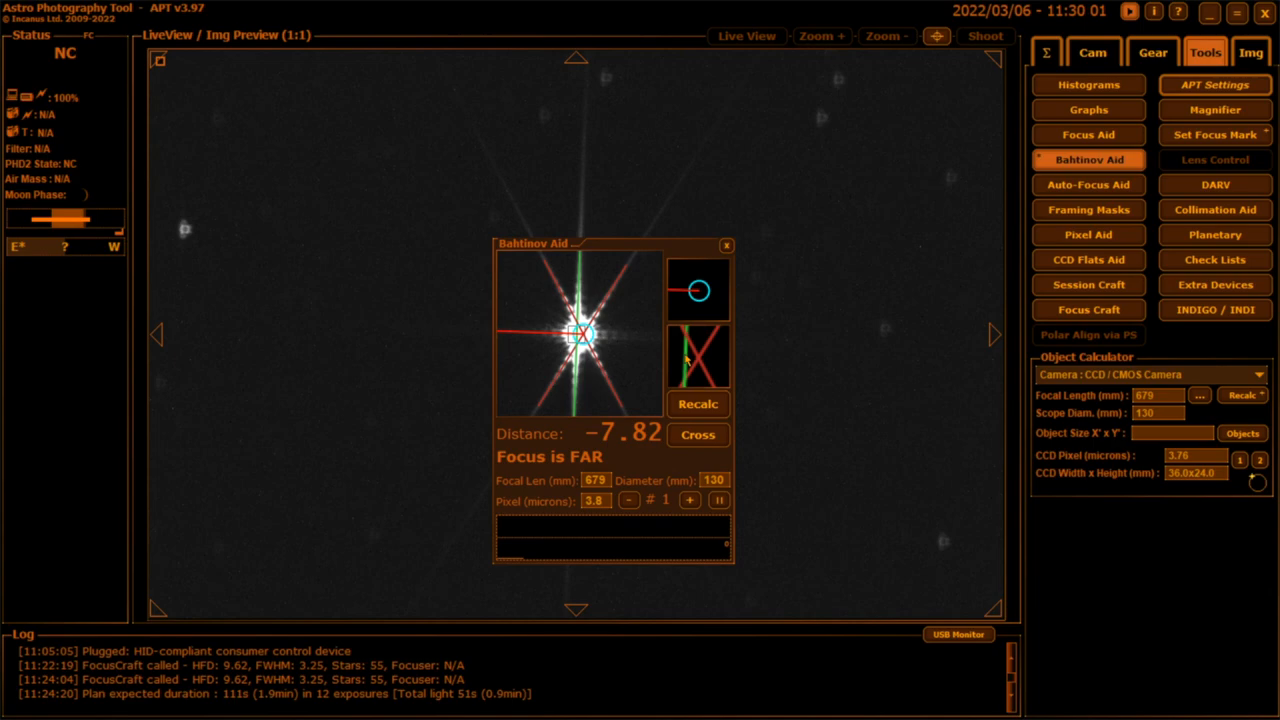
mouse_move(768, 357)
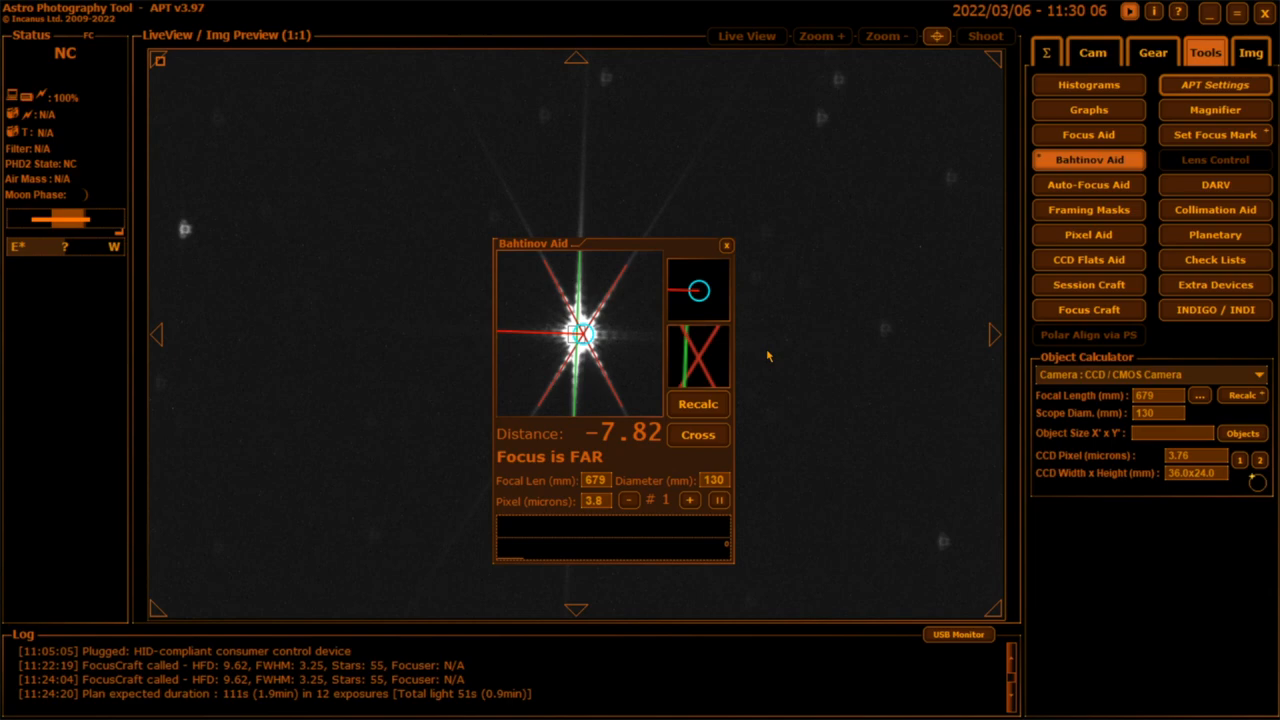
left_click(1251, 52)
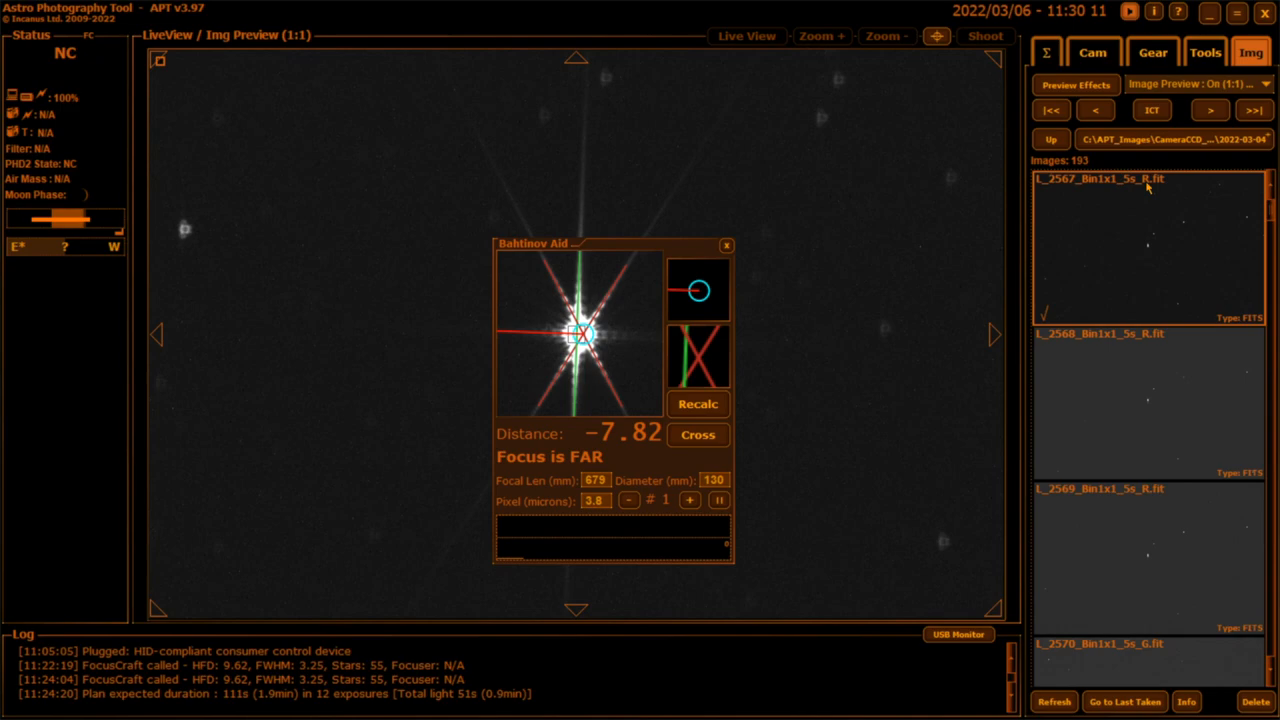
scroll("down", 3)
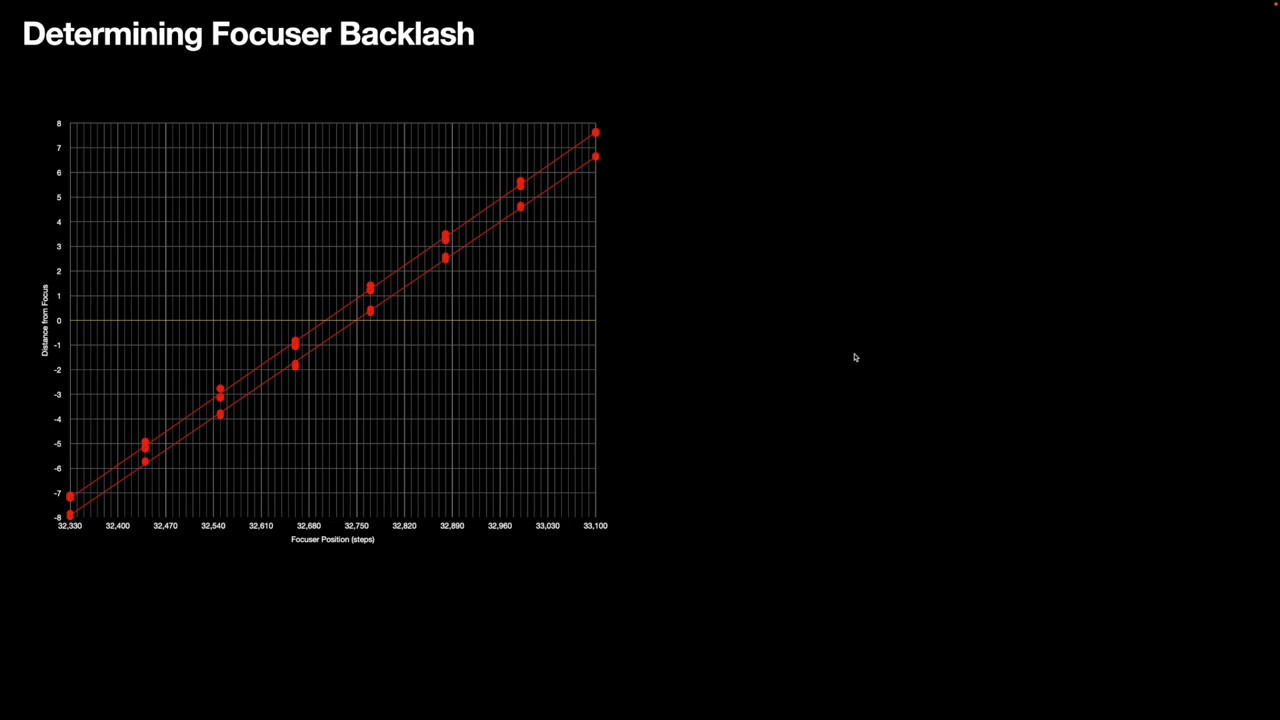
mouse_move(200, 368)
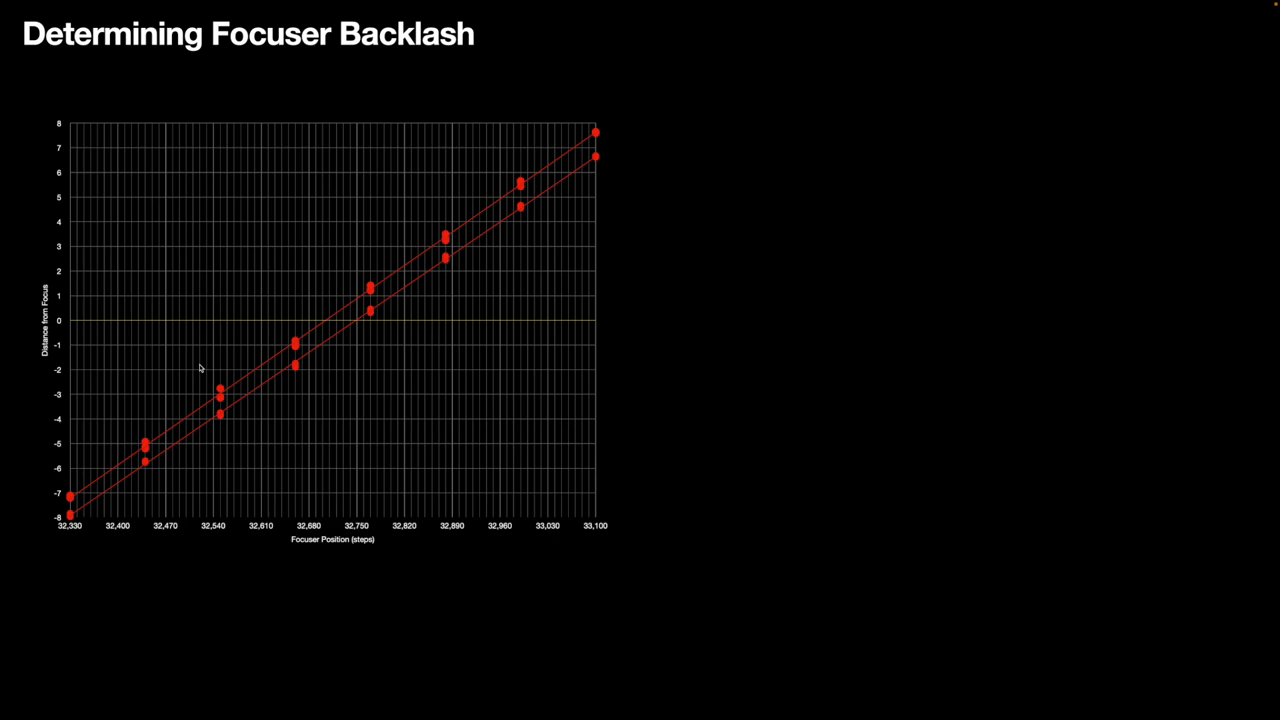
mouse_move(430, 403)
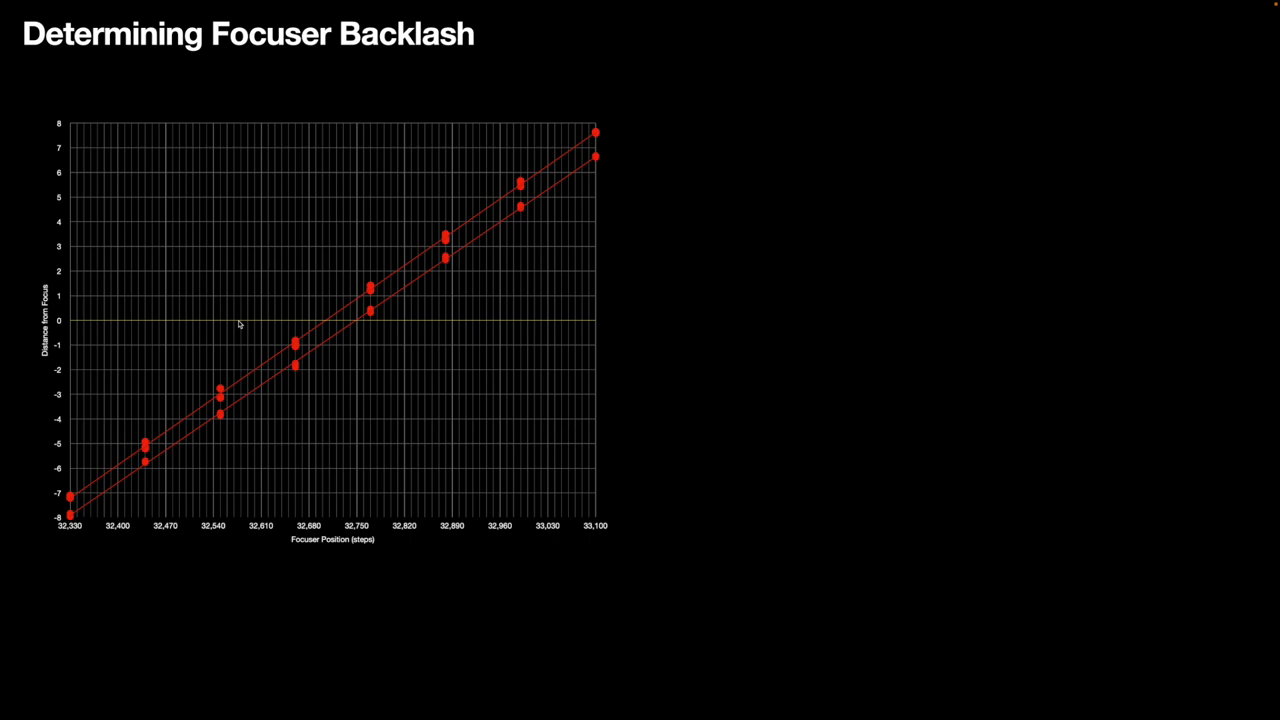
mouse_move(600, 388)
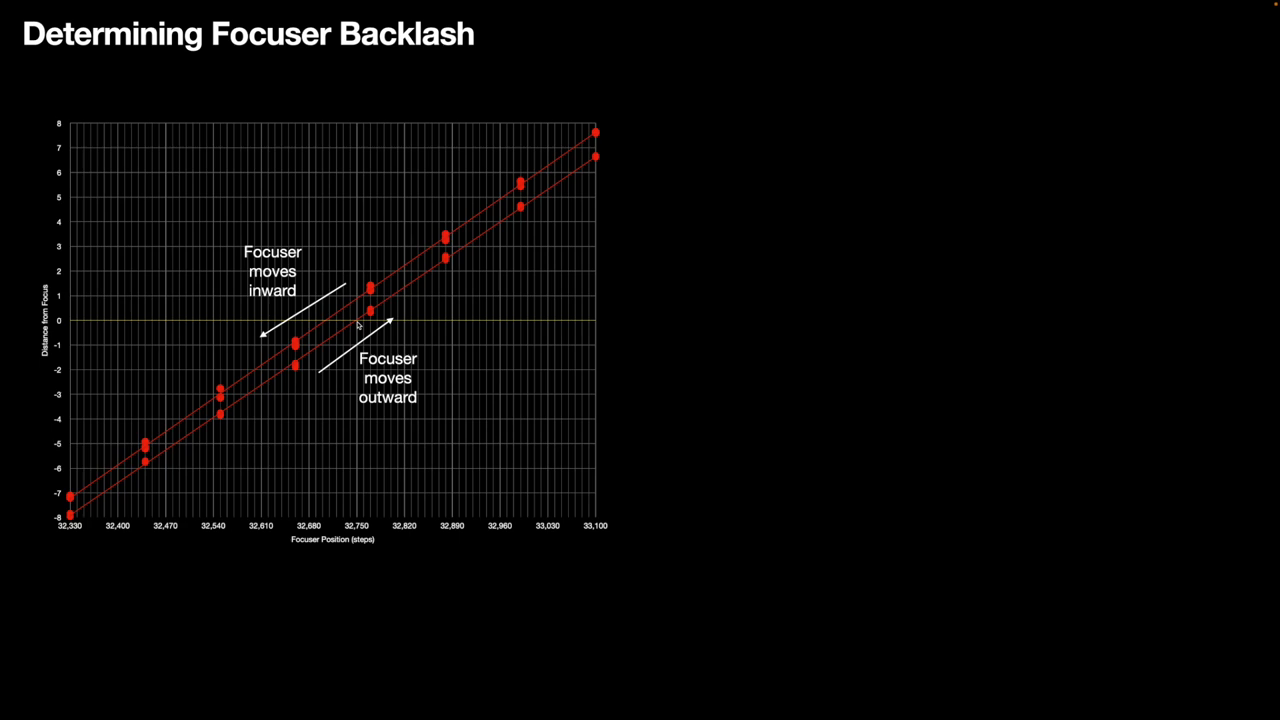
mouse_move(430, 618)
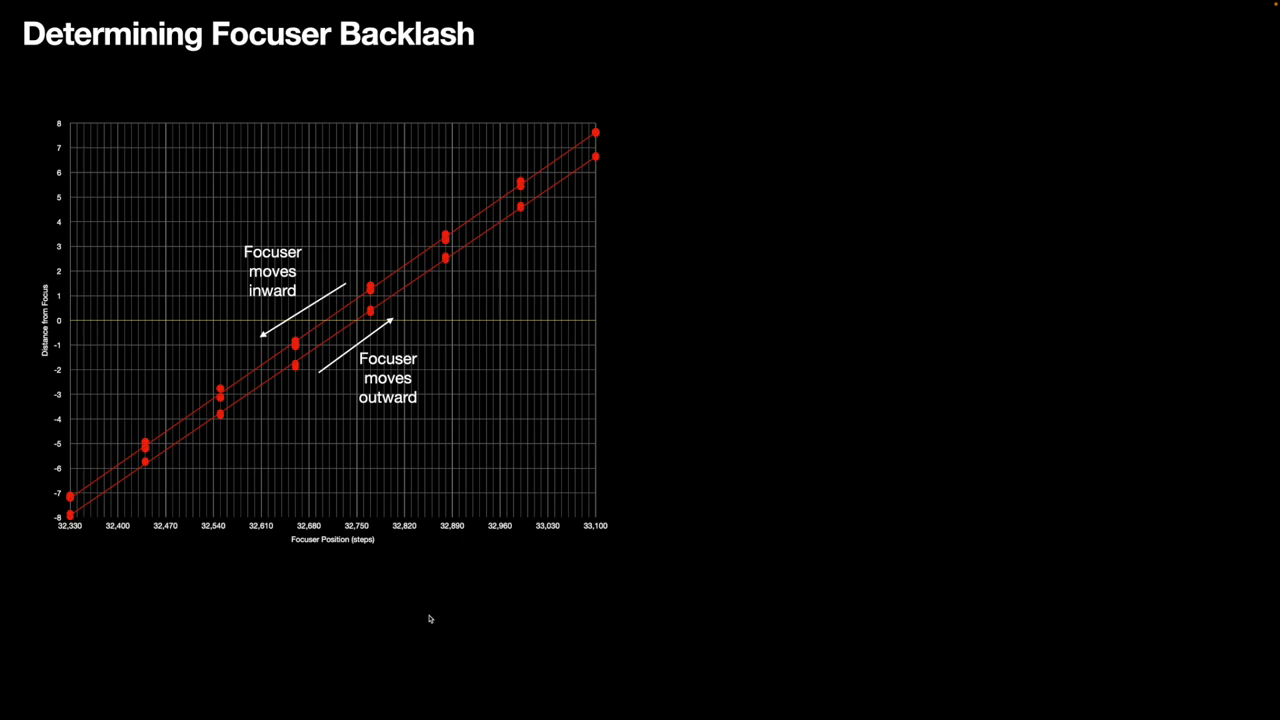
mouse_move(293, 394)
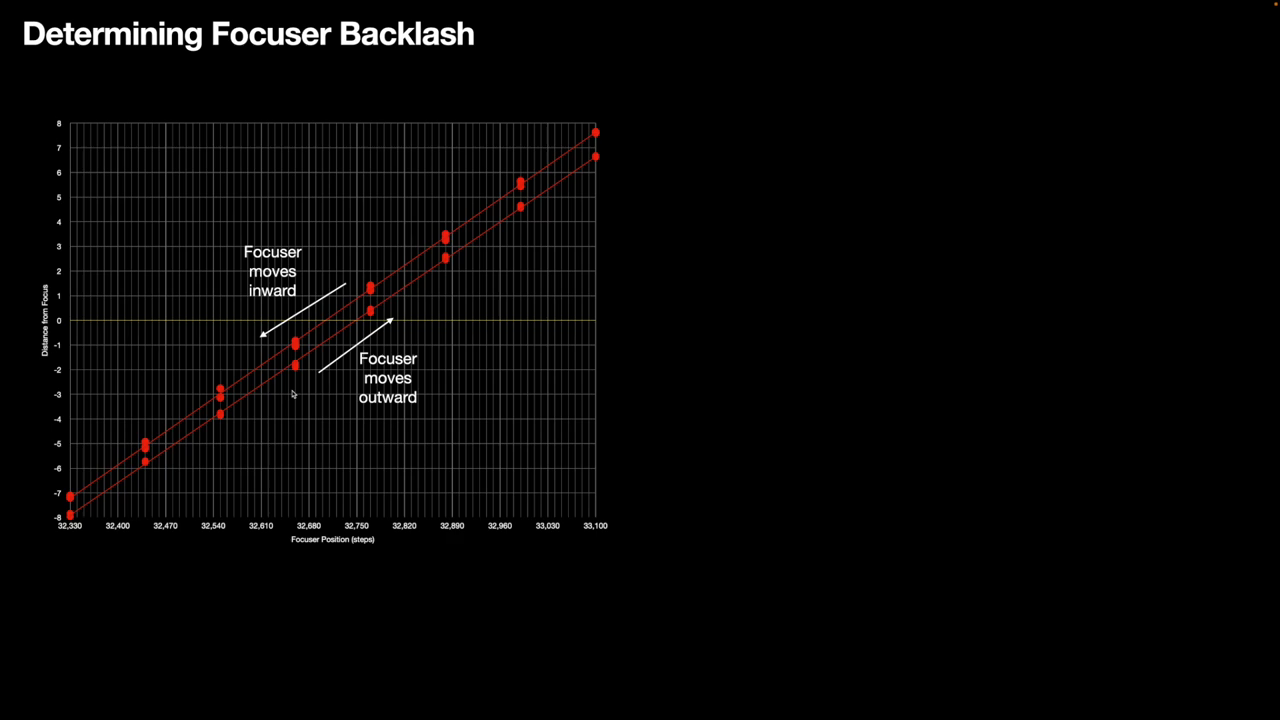
mouse_move(419, 262)
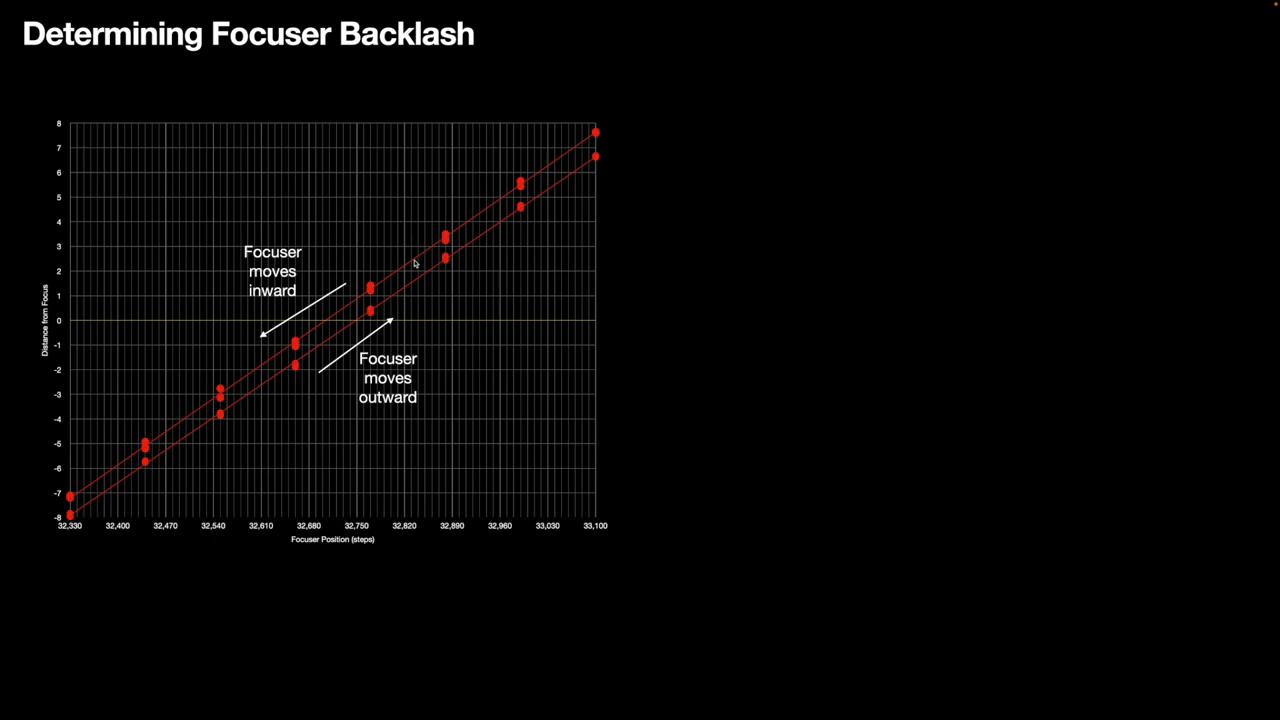
mouse_move(392, 289)
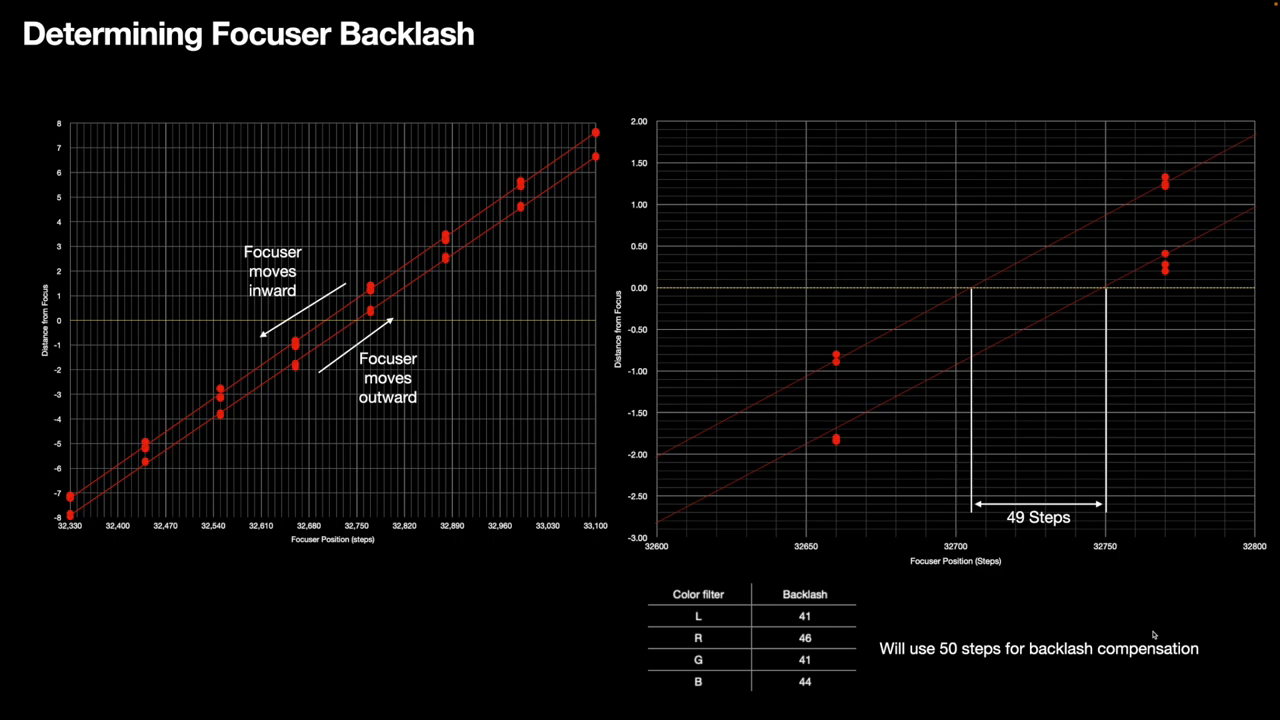
mouse_move(825, 682)
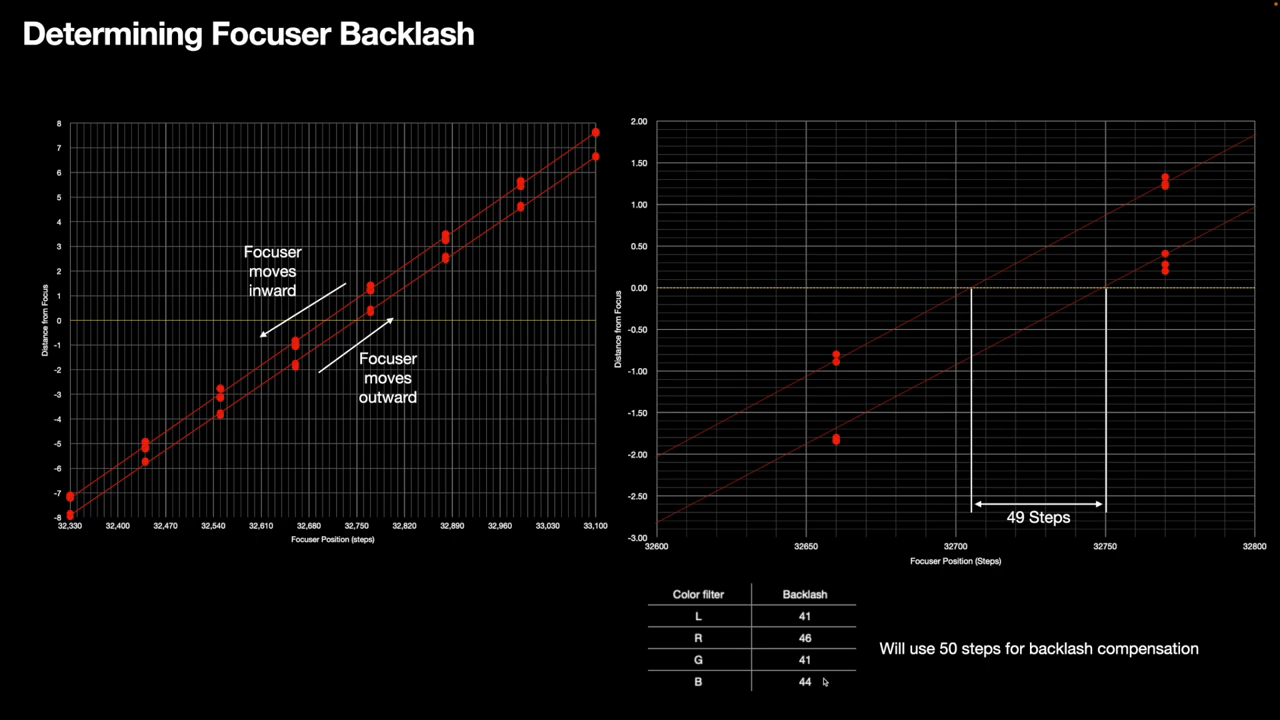
mouse_move(932, 657)
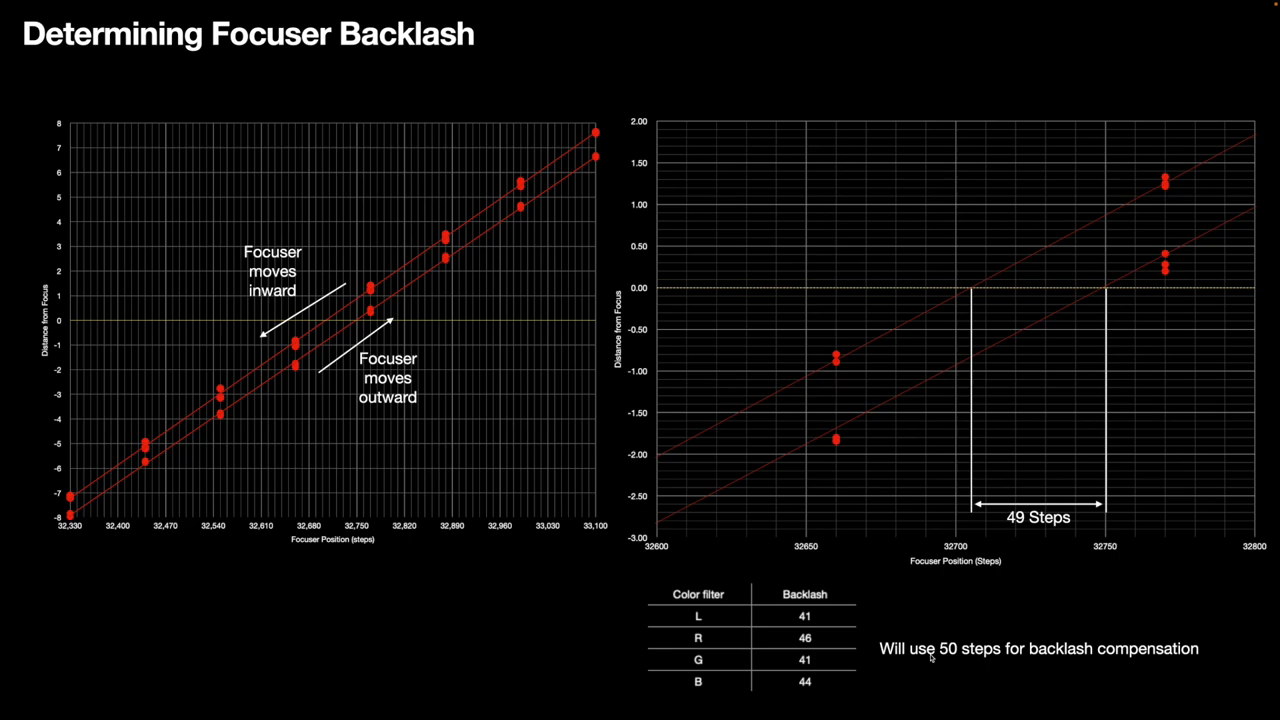
mouse_move(1001, 681)
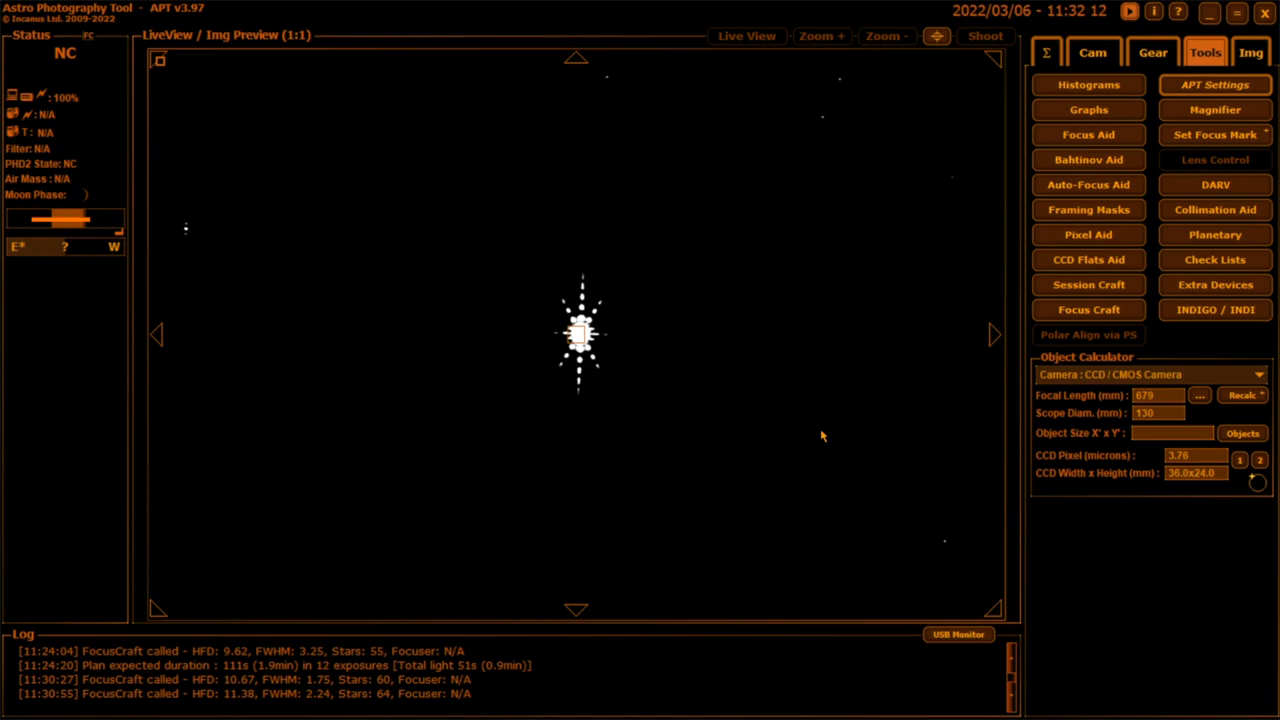
Enter 50 for Final inwards move steps in Scope & Focuser settings and save
left_click(1214, 84)
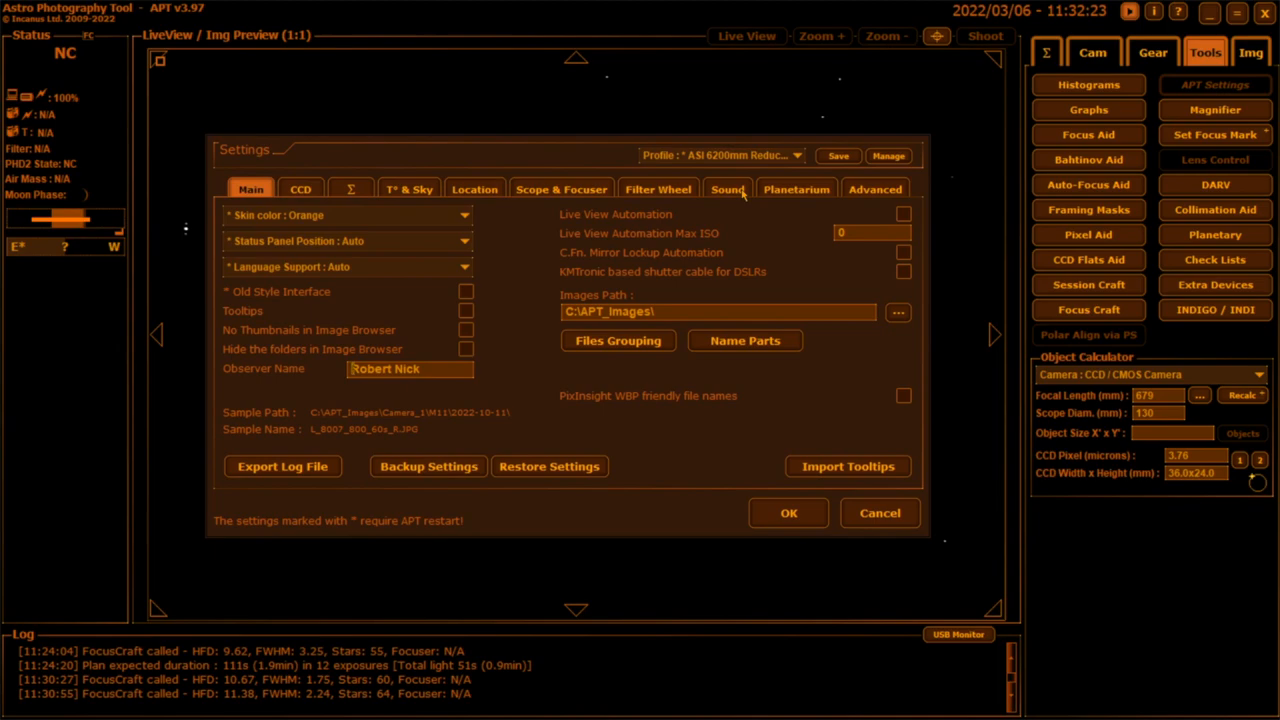
left_click(561, 189)
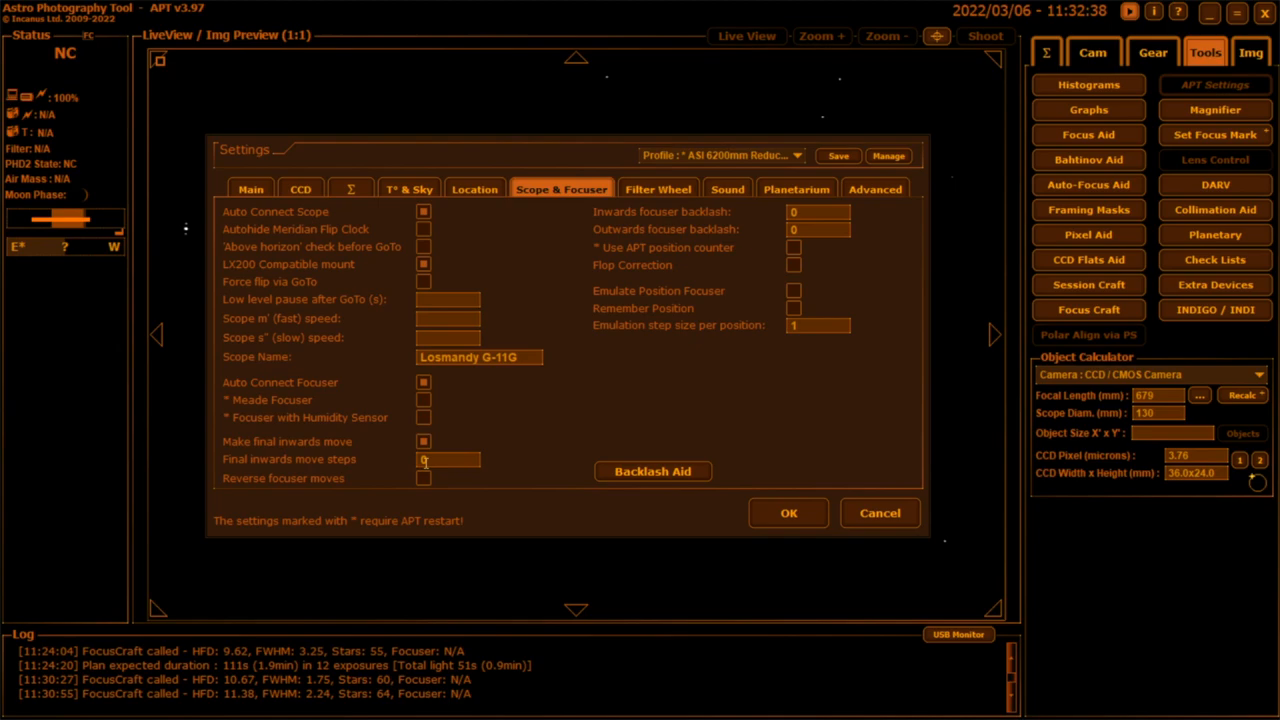
type("50")
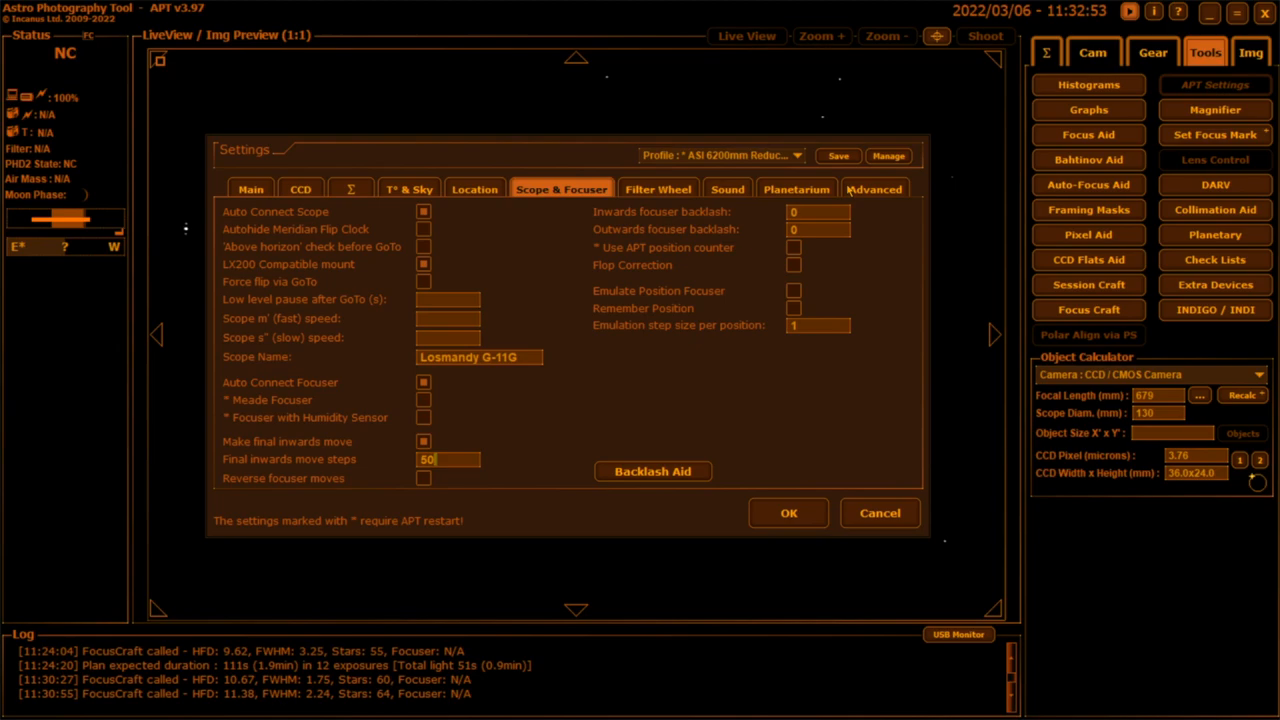
left_click(788, 513)
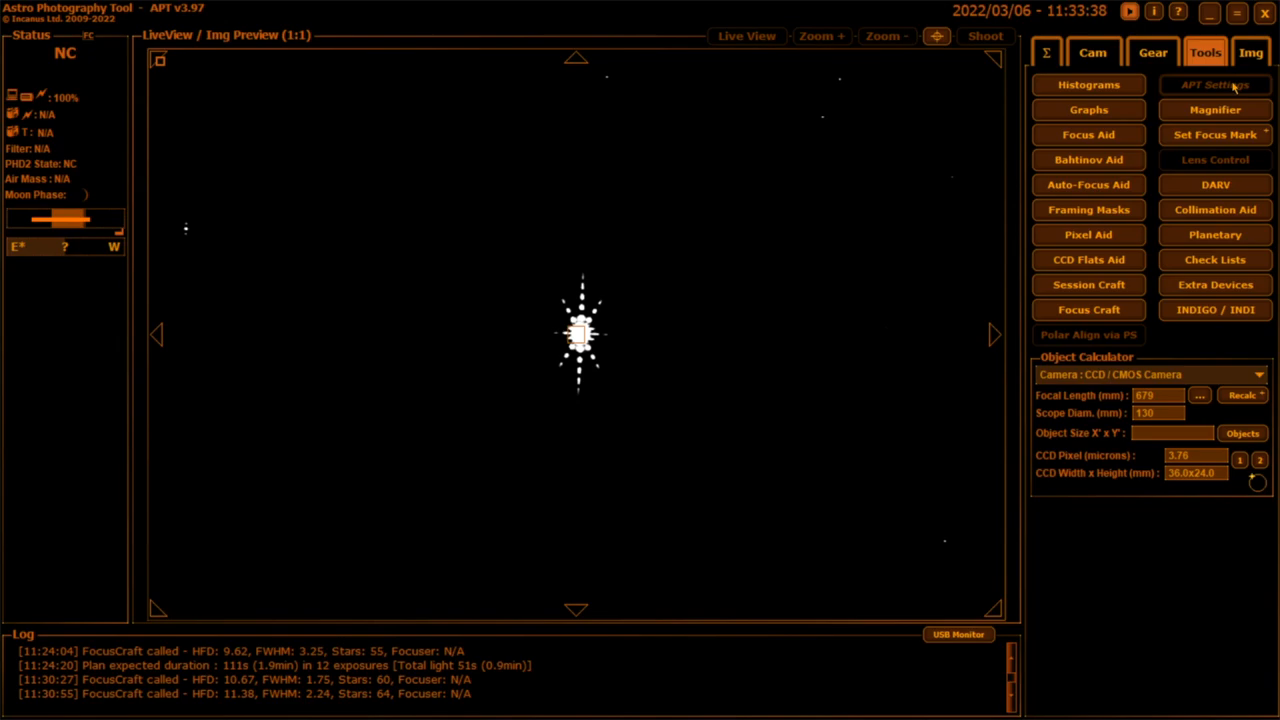
In Filter Wheel settings, set focus offsets of 33 for R and -11 for B, and save
left_click(1215, 84)
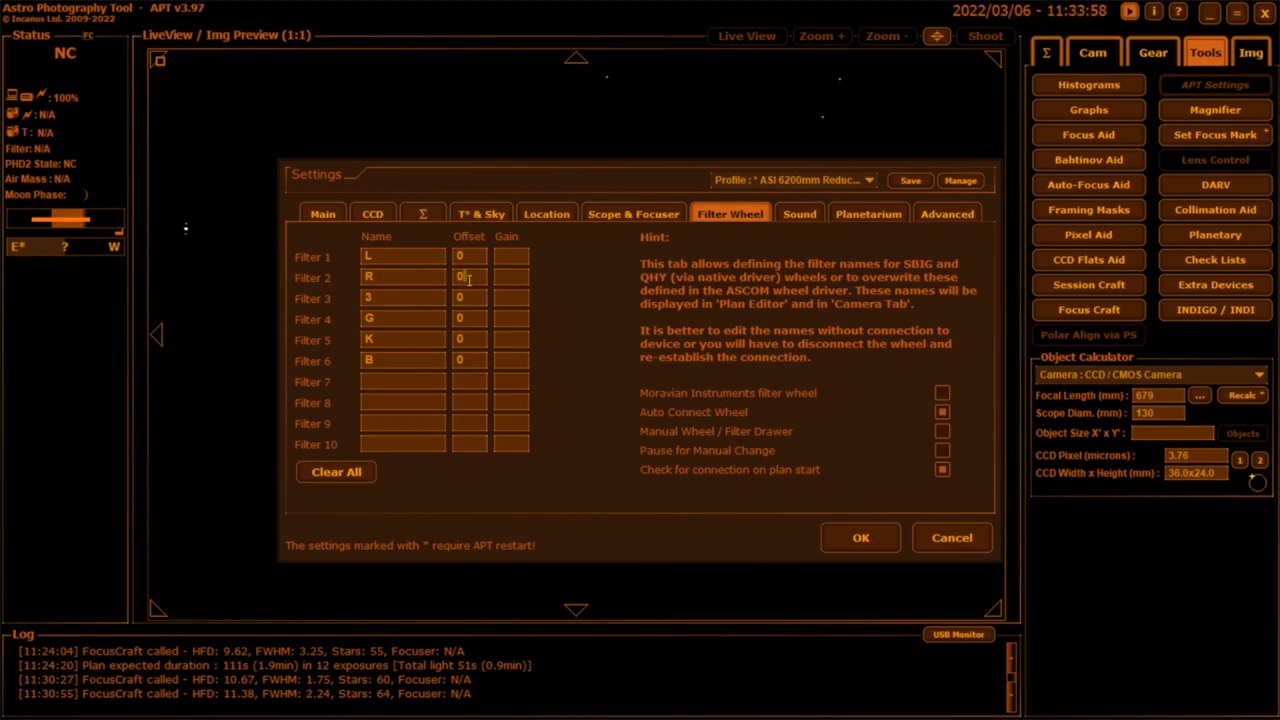
type("33")
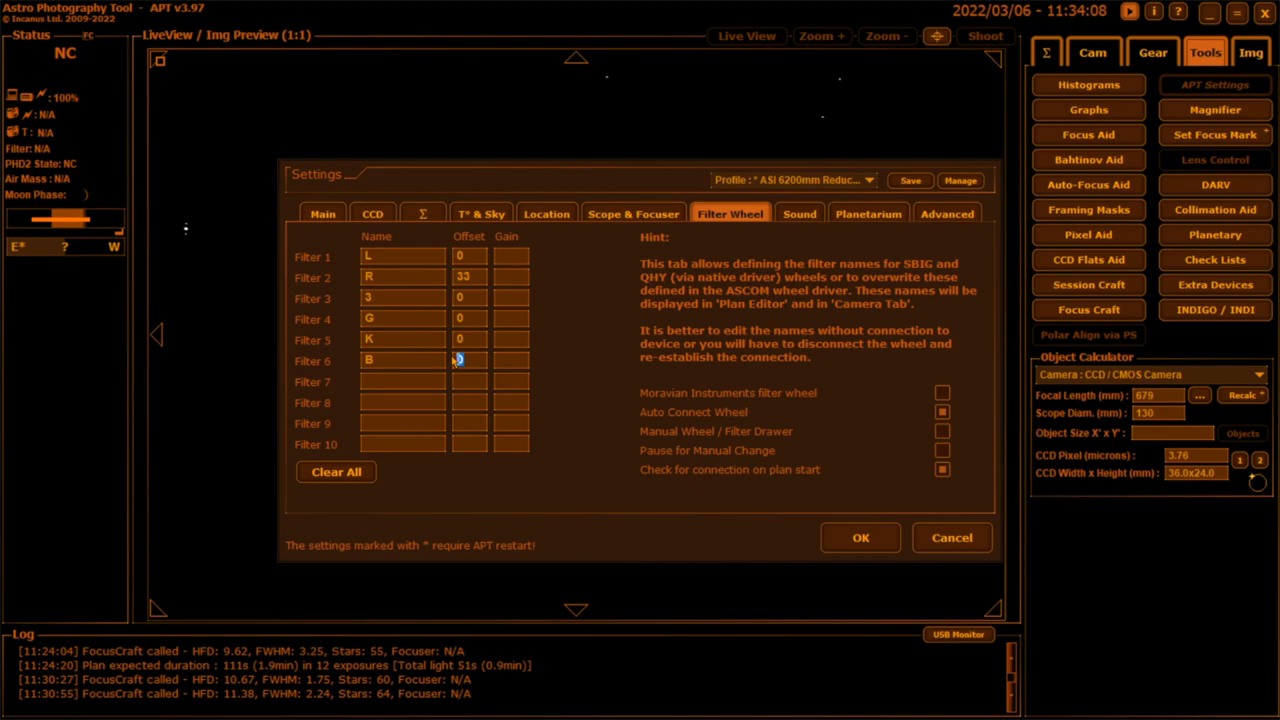
type("-11")
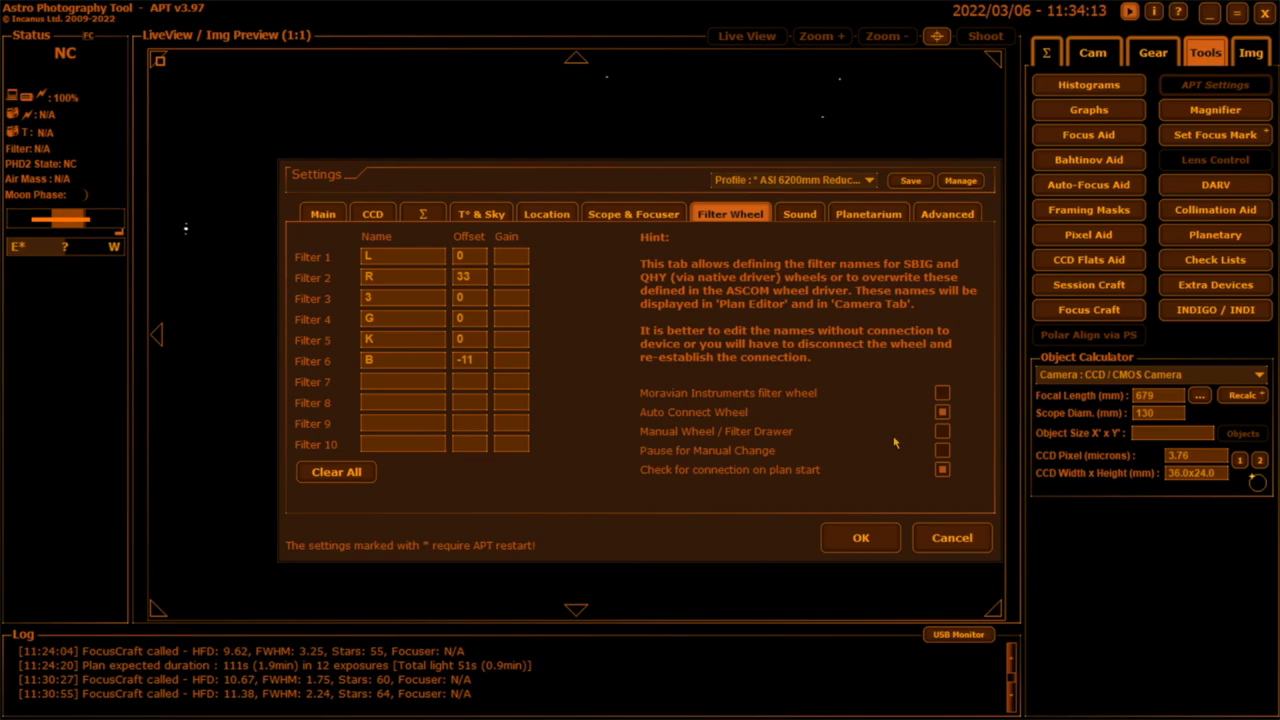
left_click(909, 180)
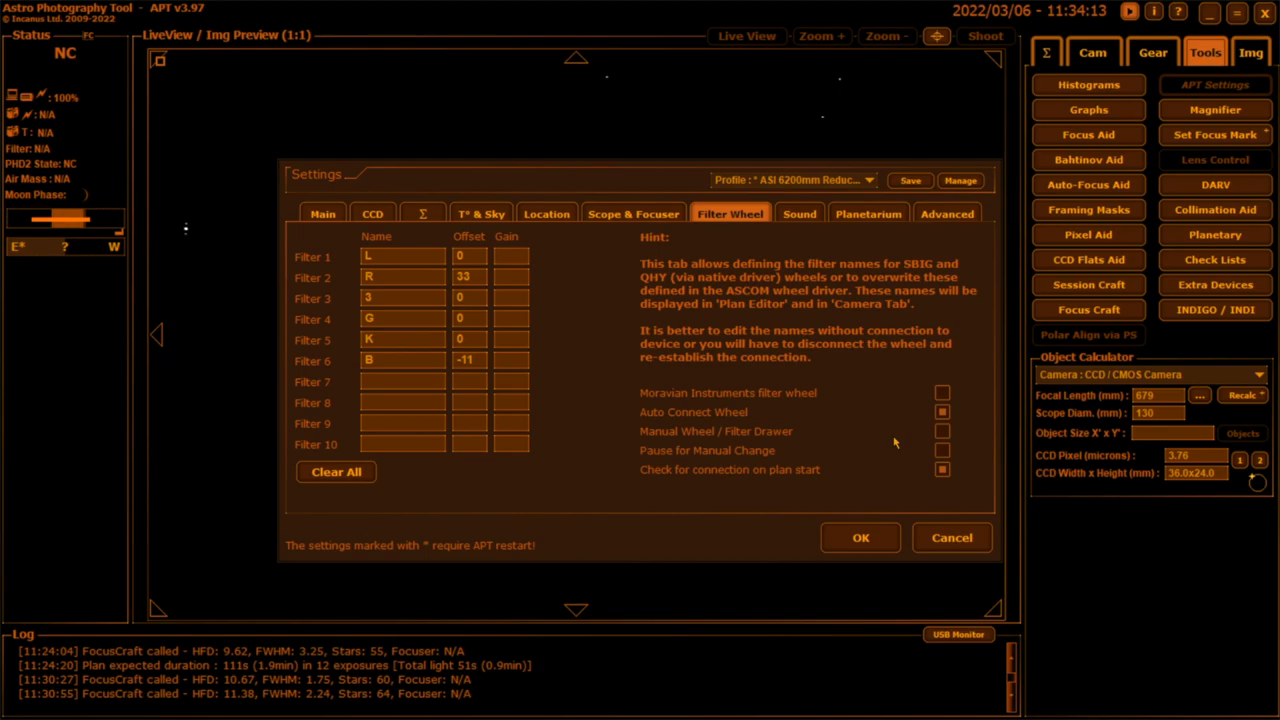